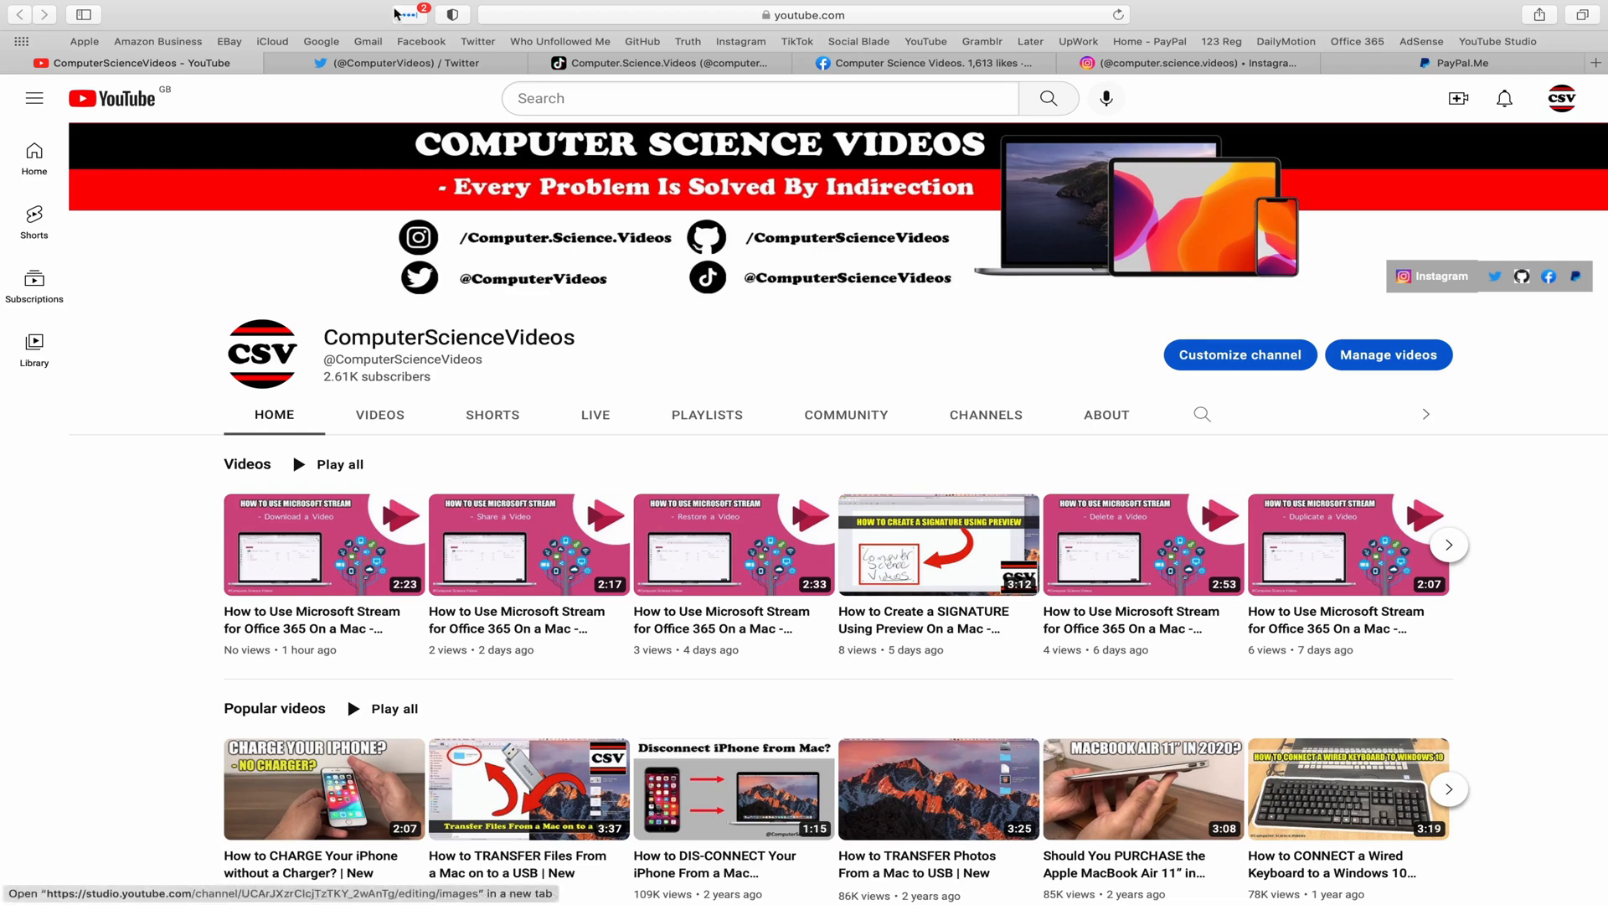
# View the channel's Twitter, Facebook and Instagram profiles in Safari, then switch to Finder
pyautogui.click(392, 64)
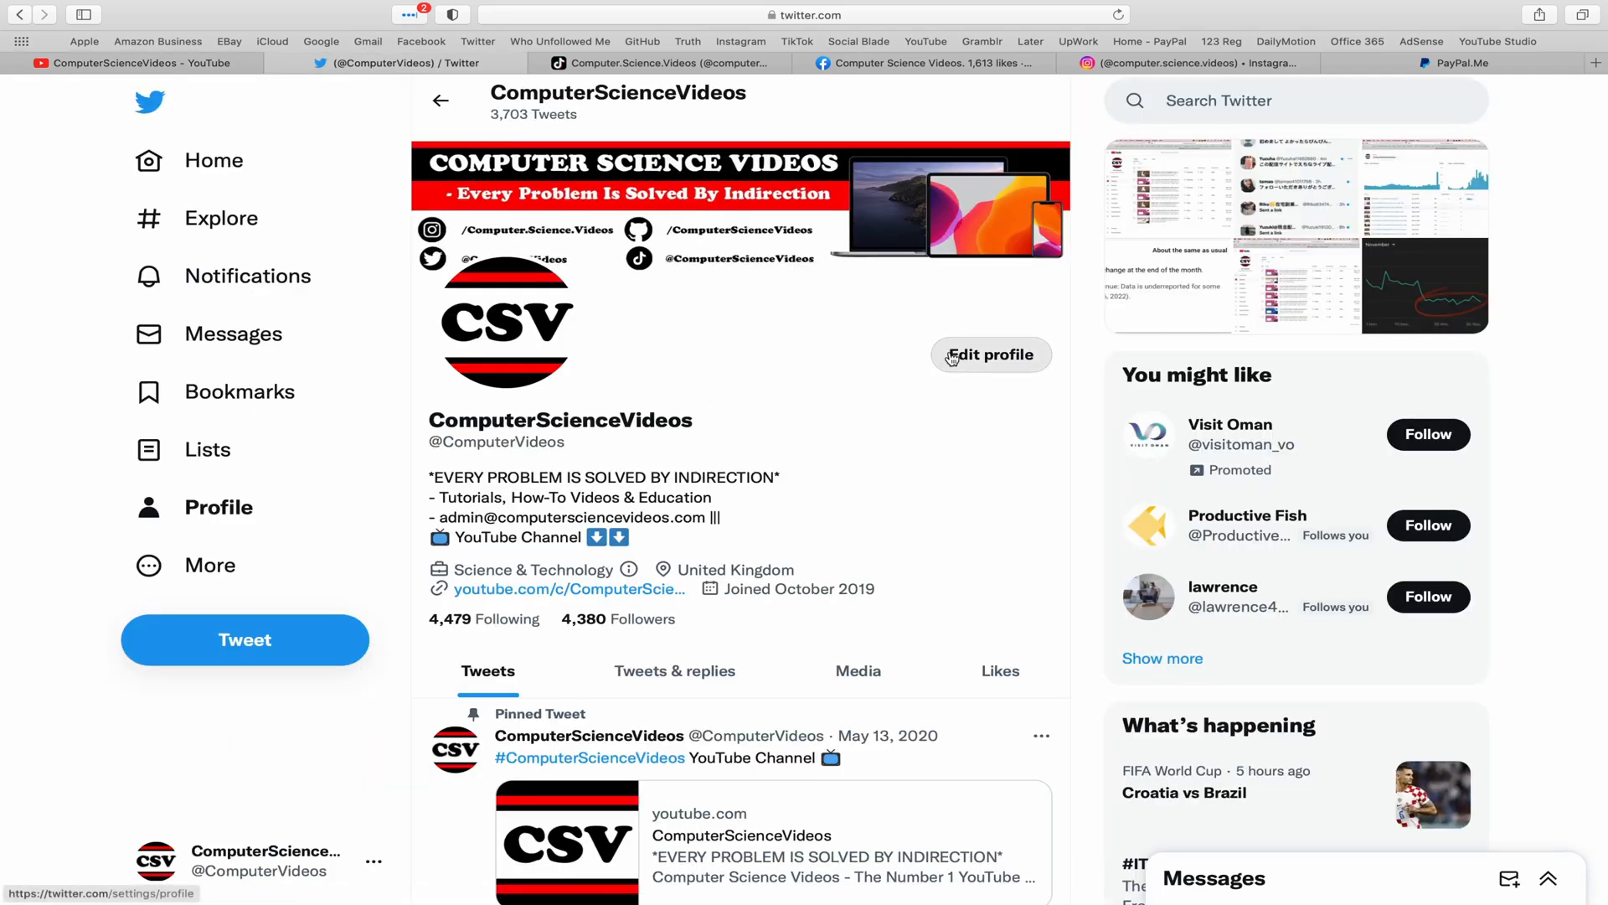
pyautogui.moveTo(871, 368)
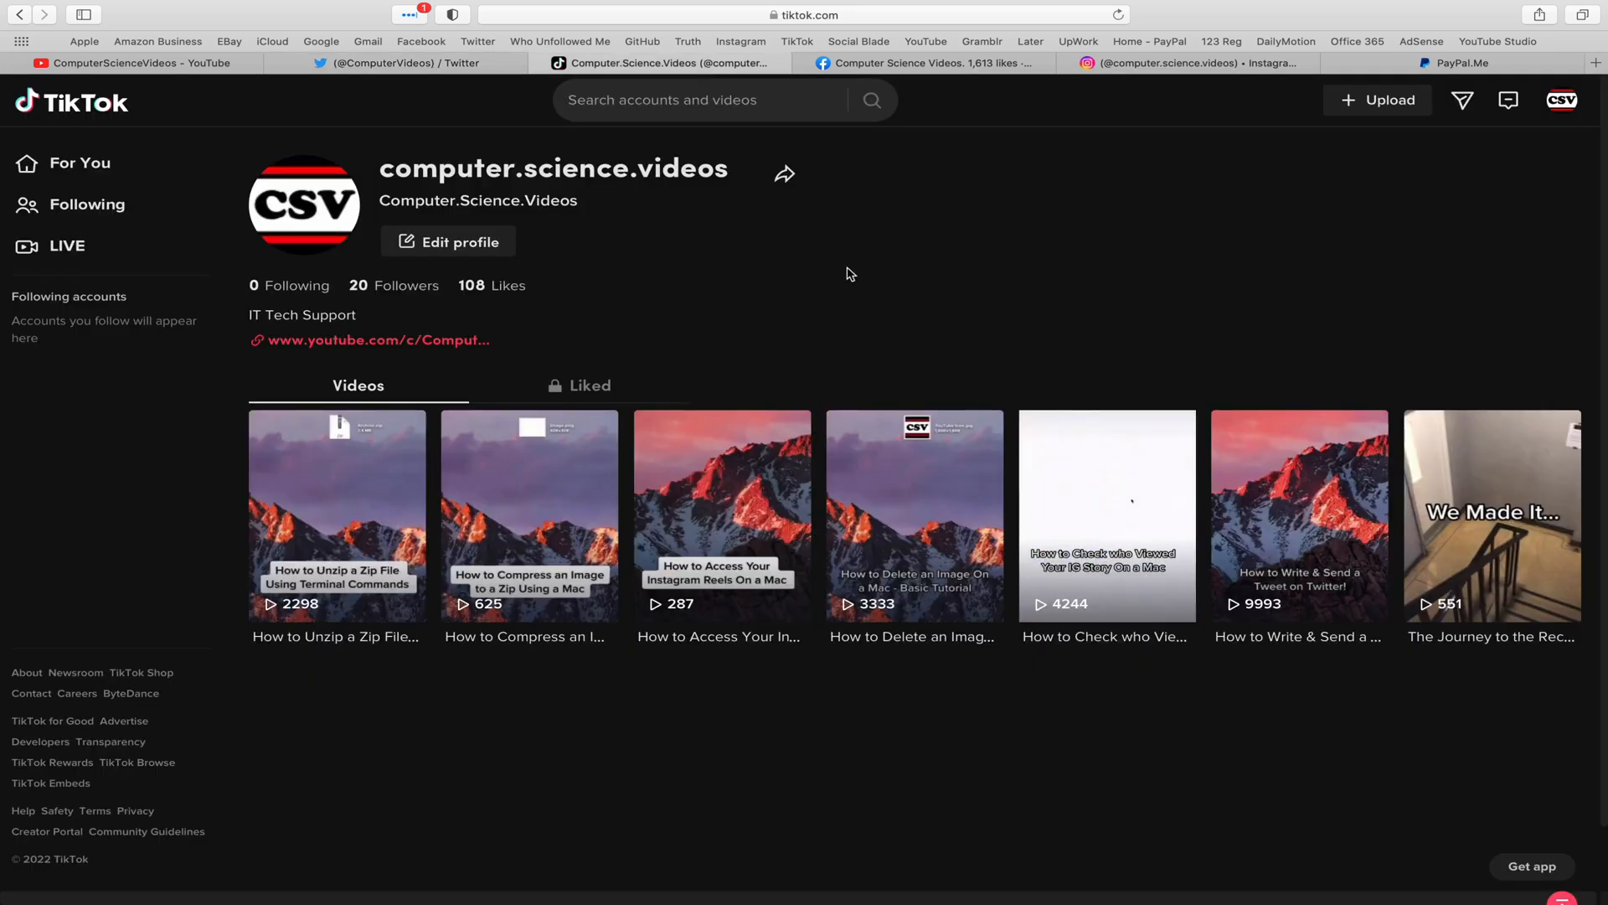
pyautogui.click(944, 64)
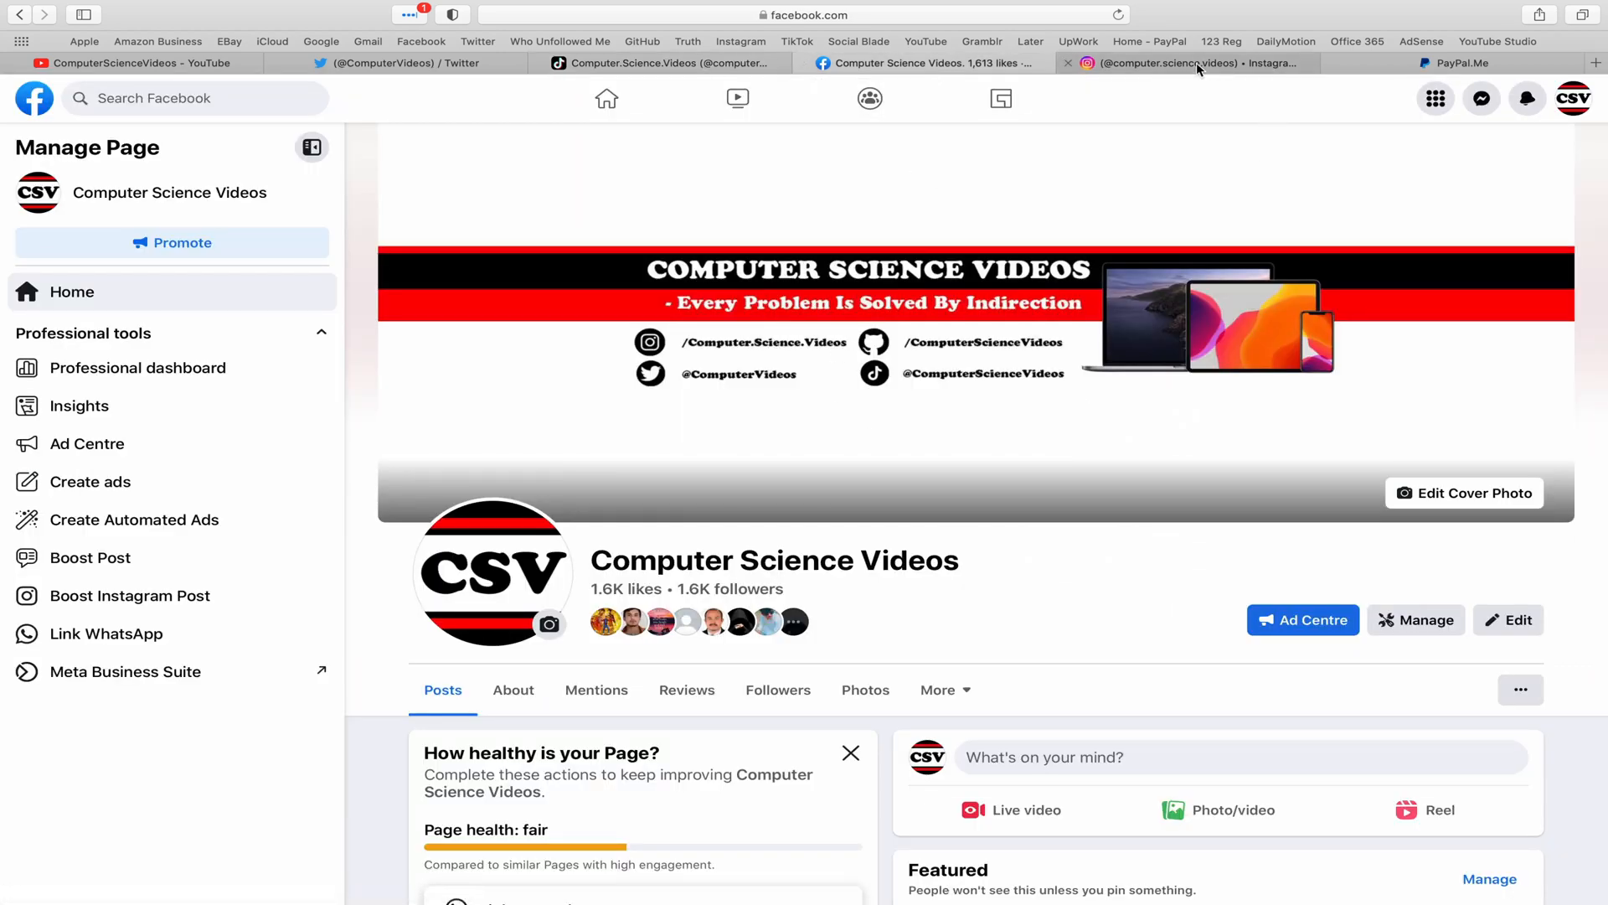
pyautogui.click(1196, 64)
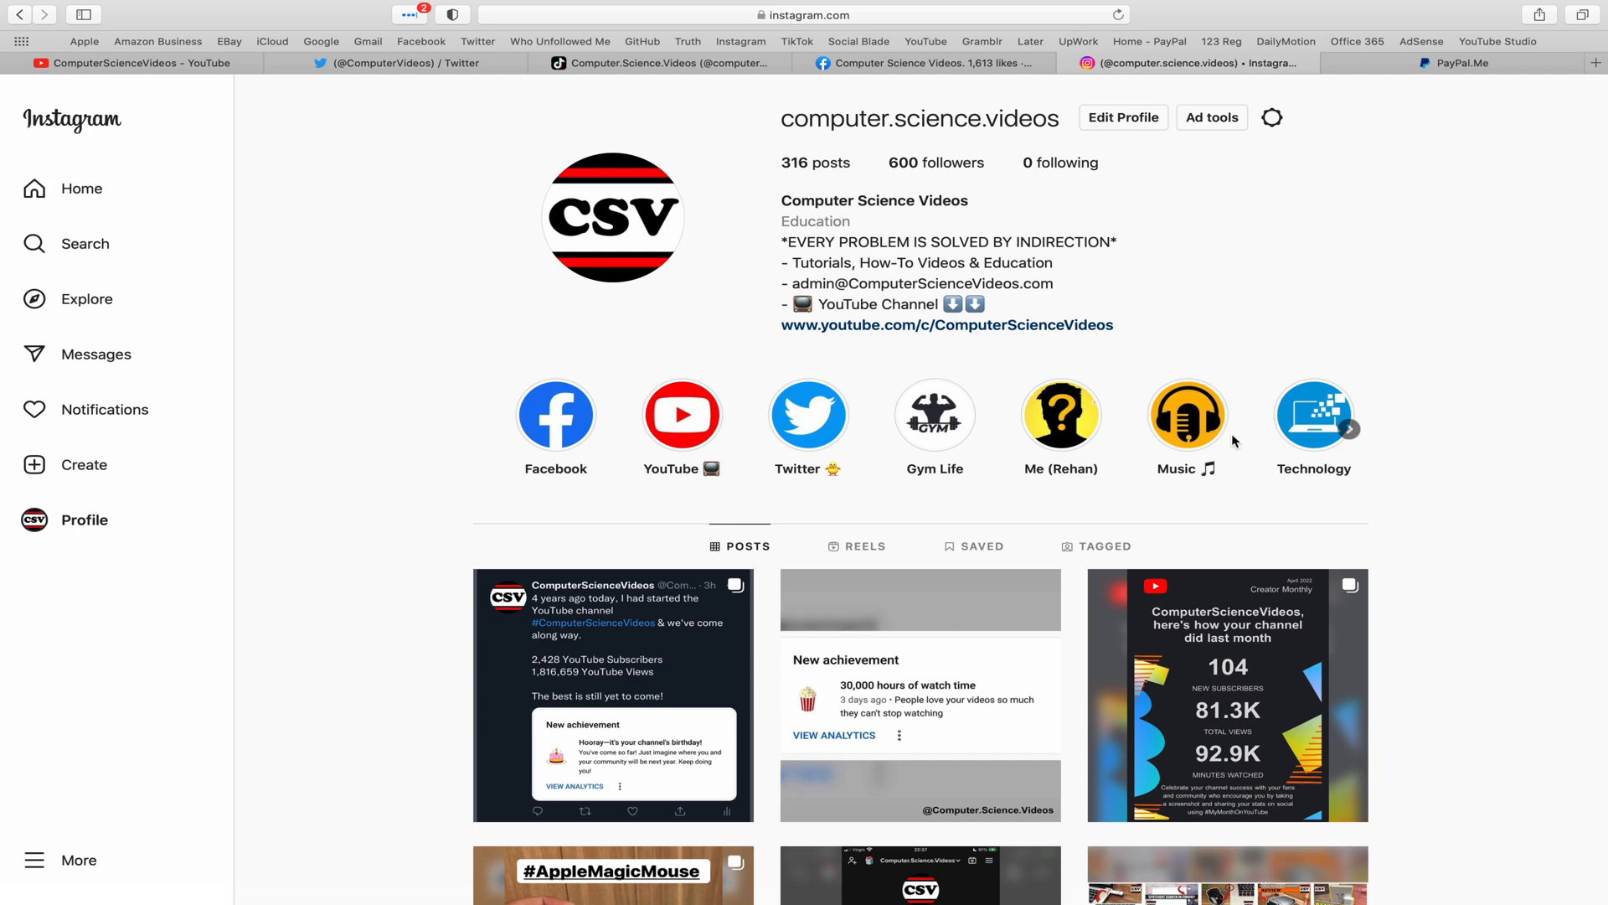
pyautogui.click(1461, 62)
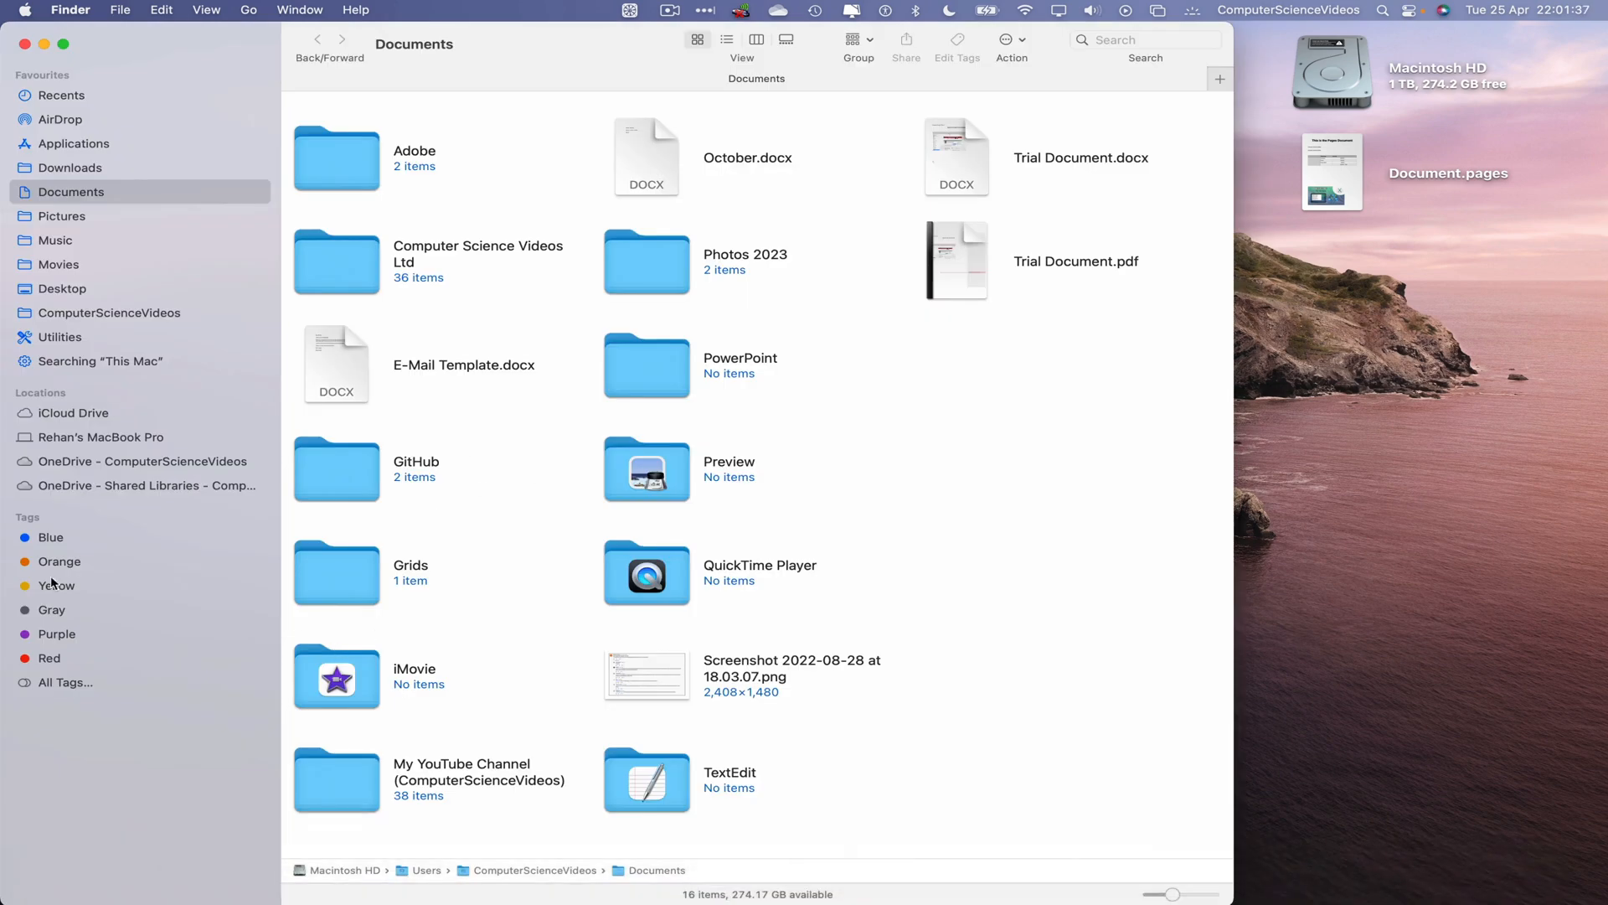
pyautogui.moveTo(603, 514)
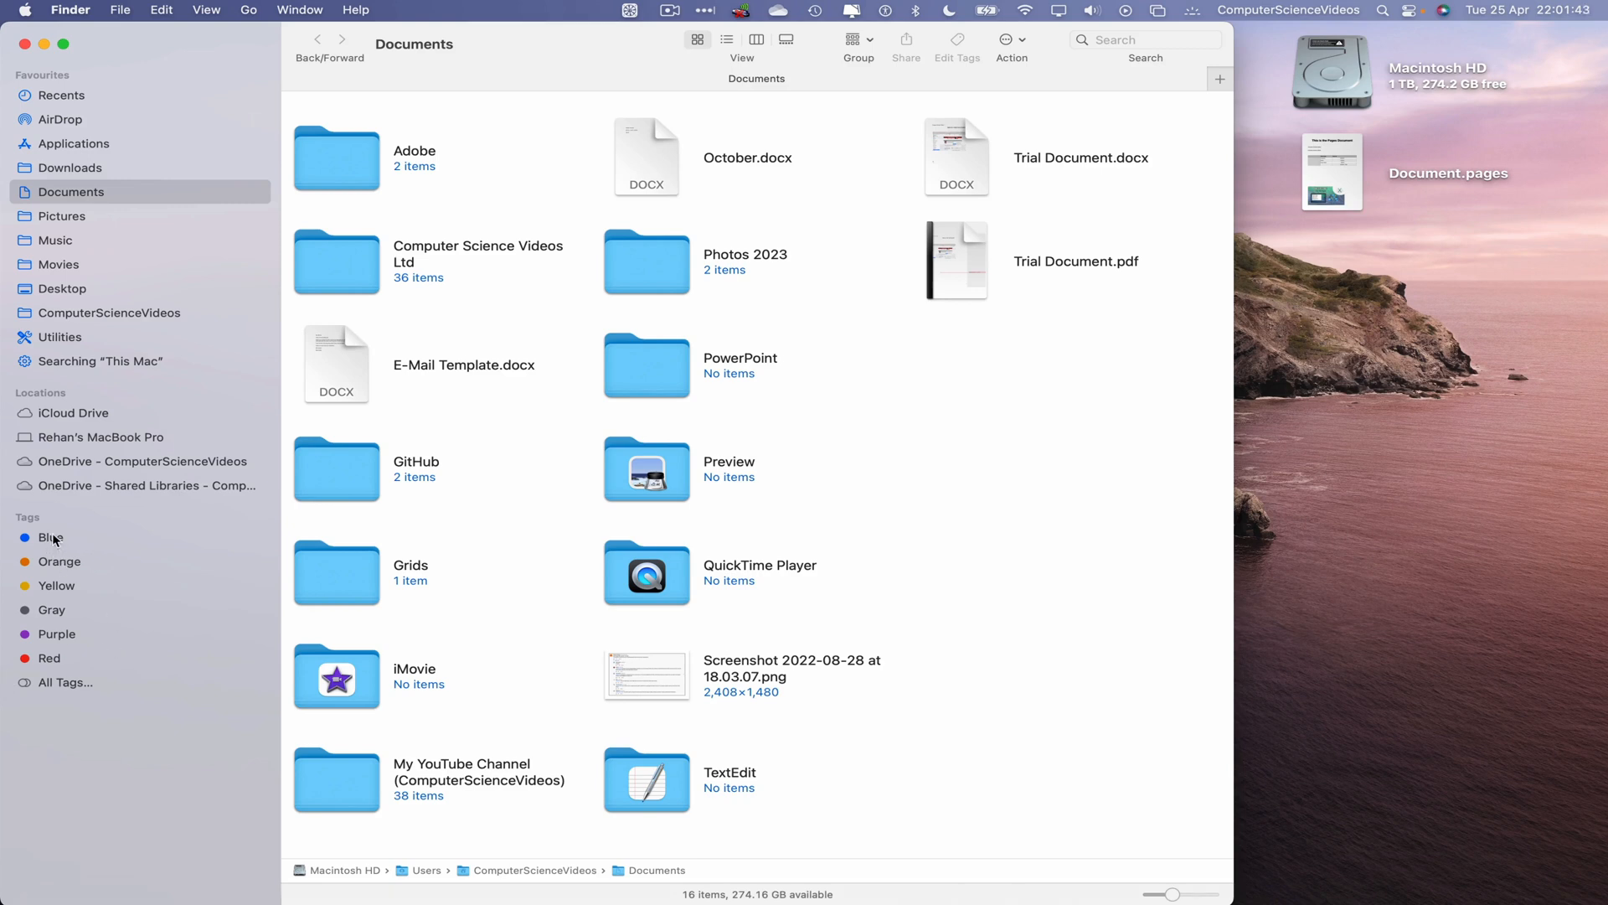
pyautogui.moveTo(59, 546)
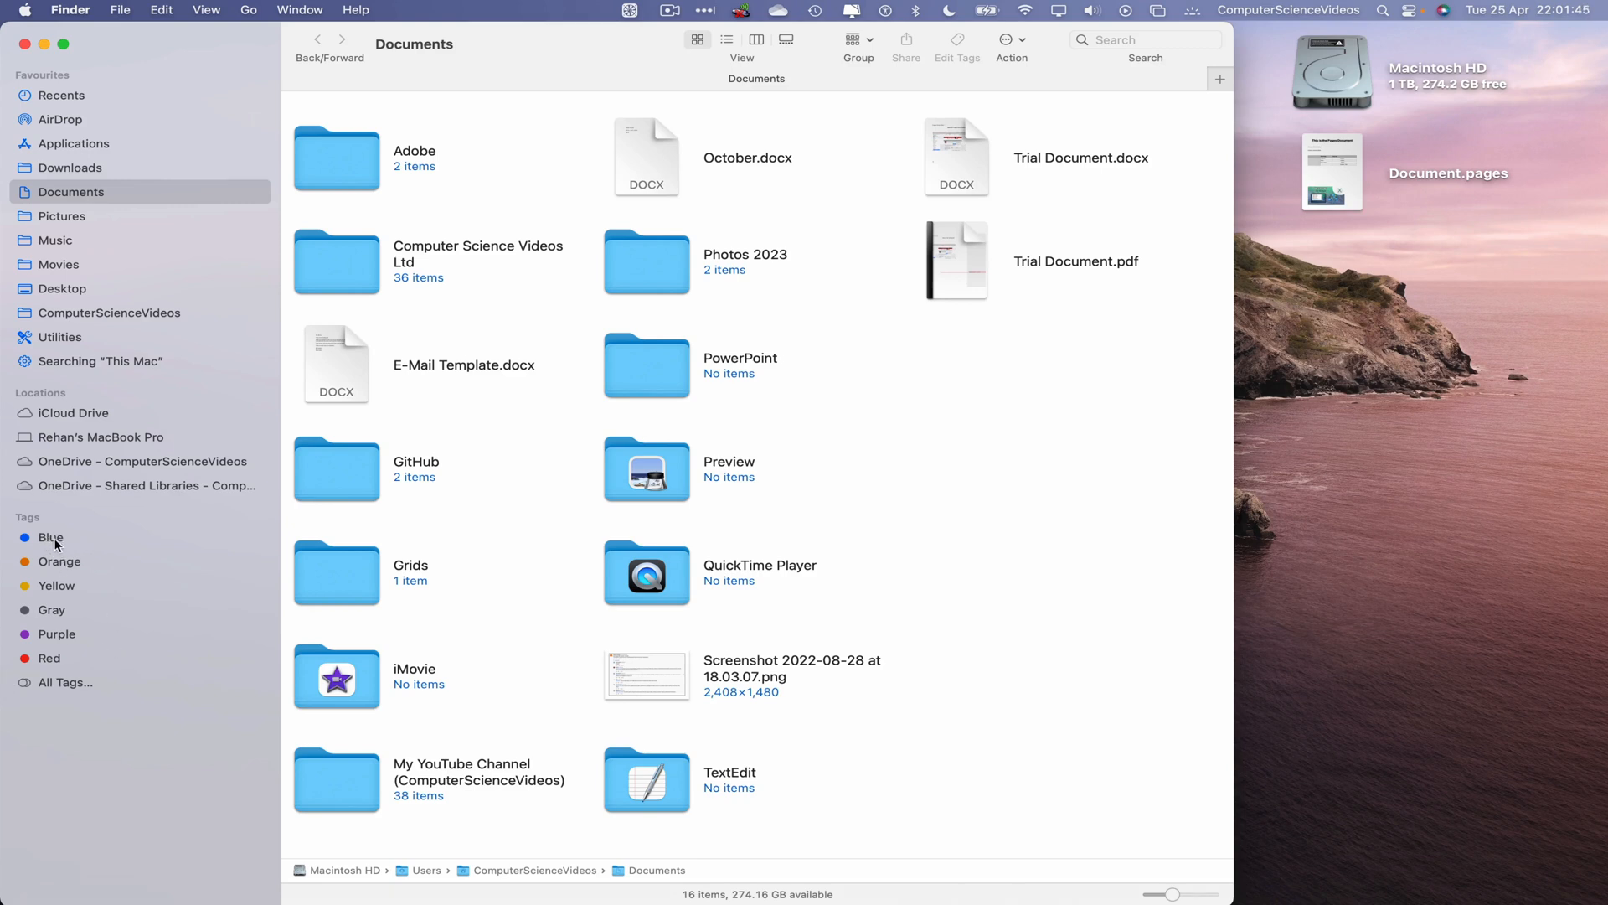
# Rename the Blue sidebar tag to 'Computer Science Videos'
pyautogui.rightClick(50, 536)
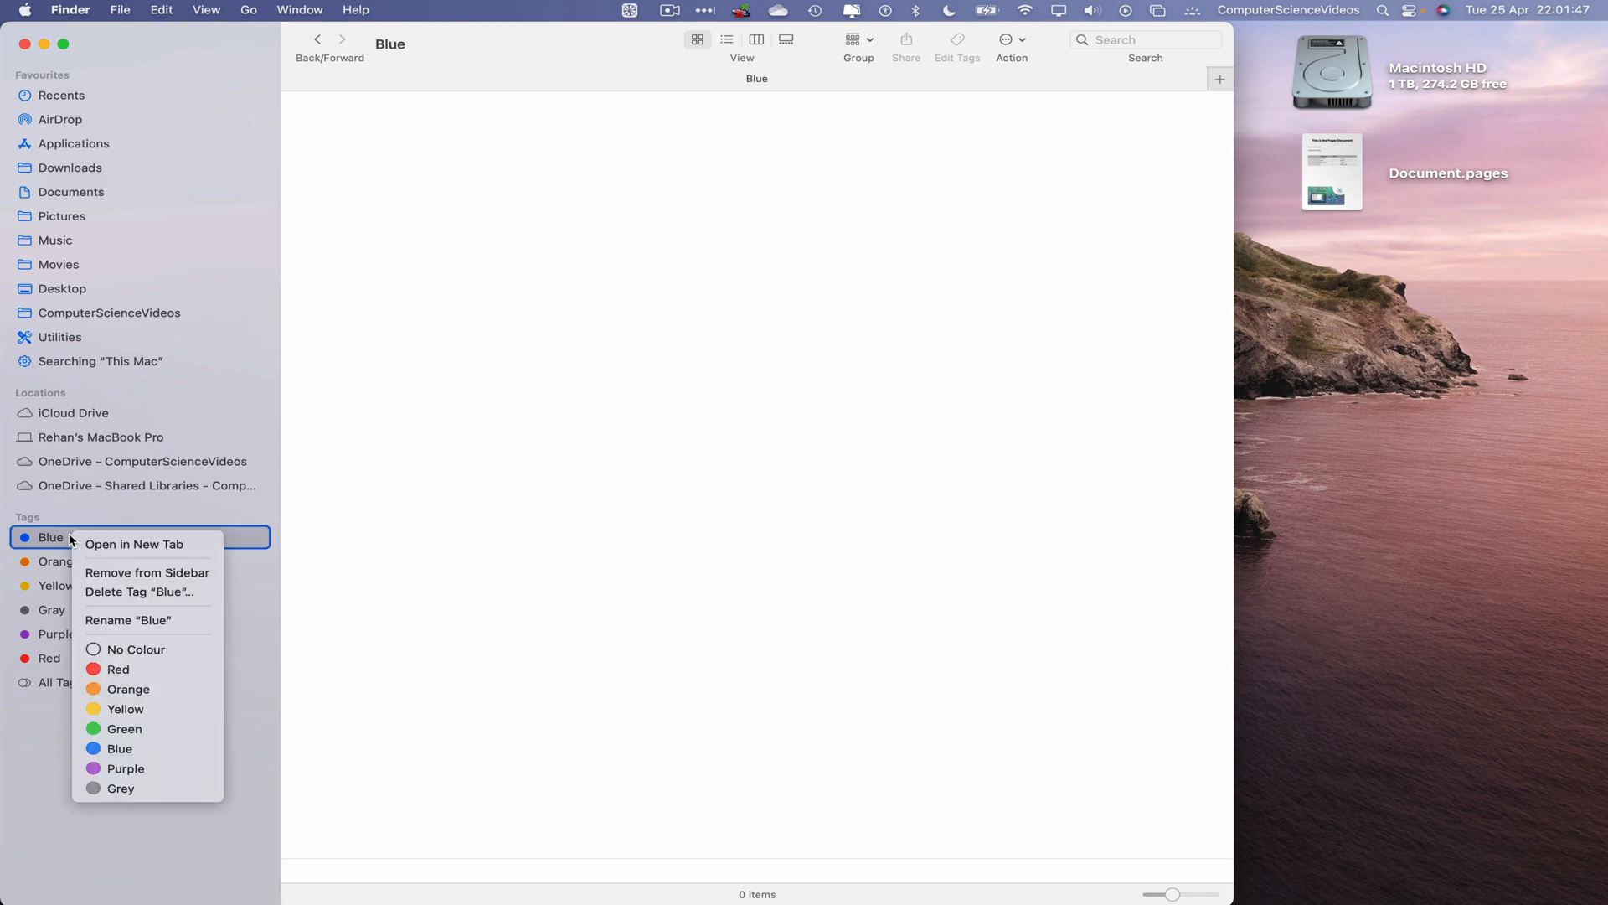
pyautogui.moveTo(144, 626)
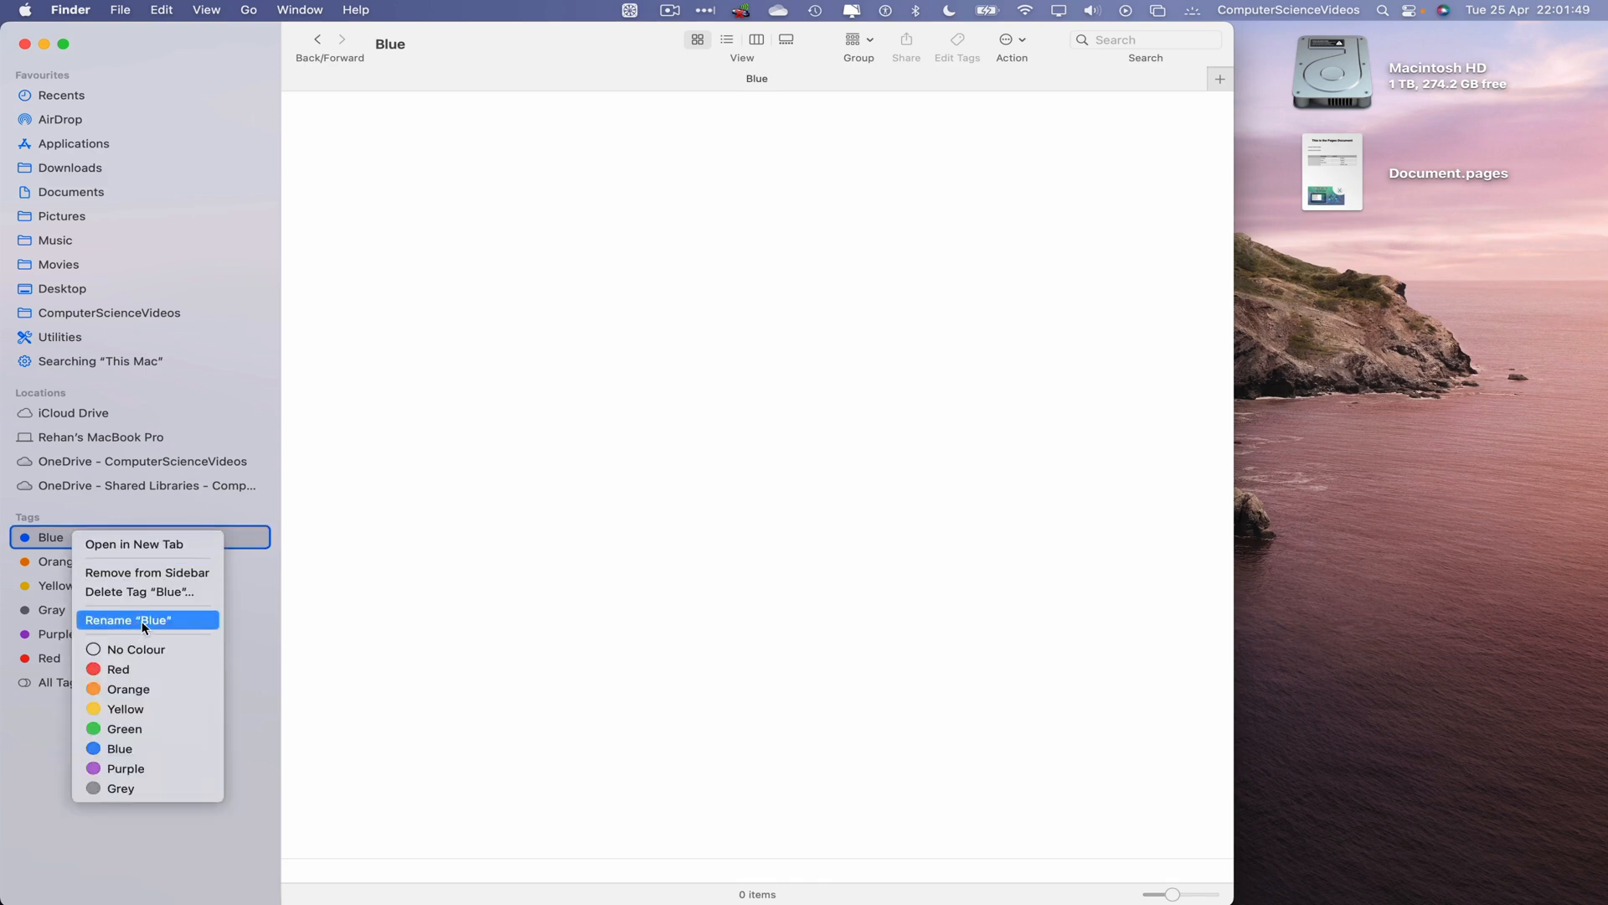
pyautogui.click(148, 620)
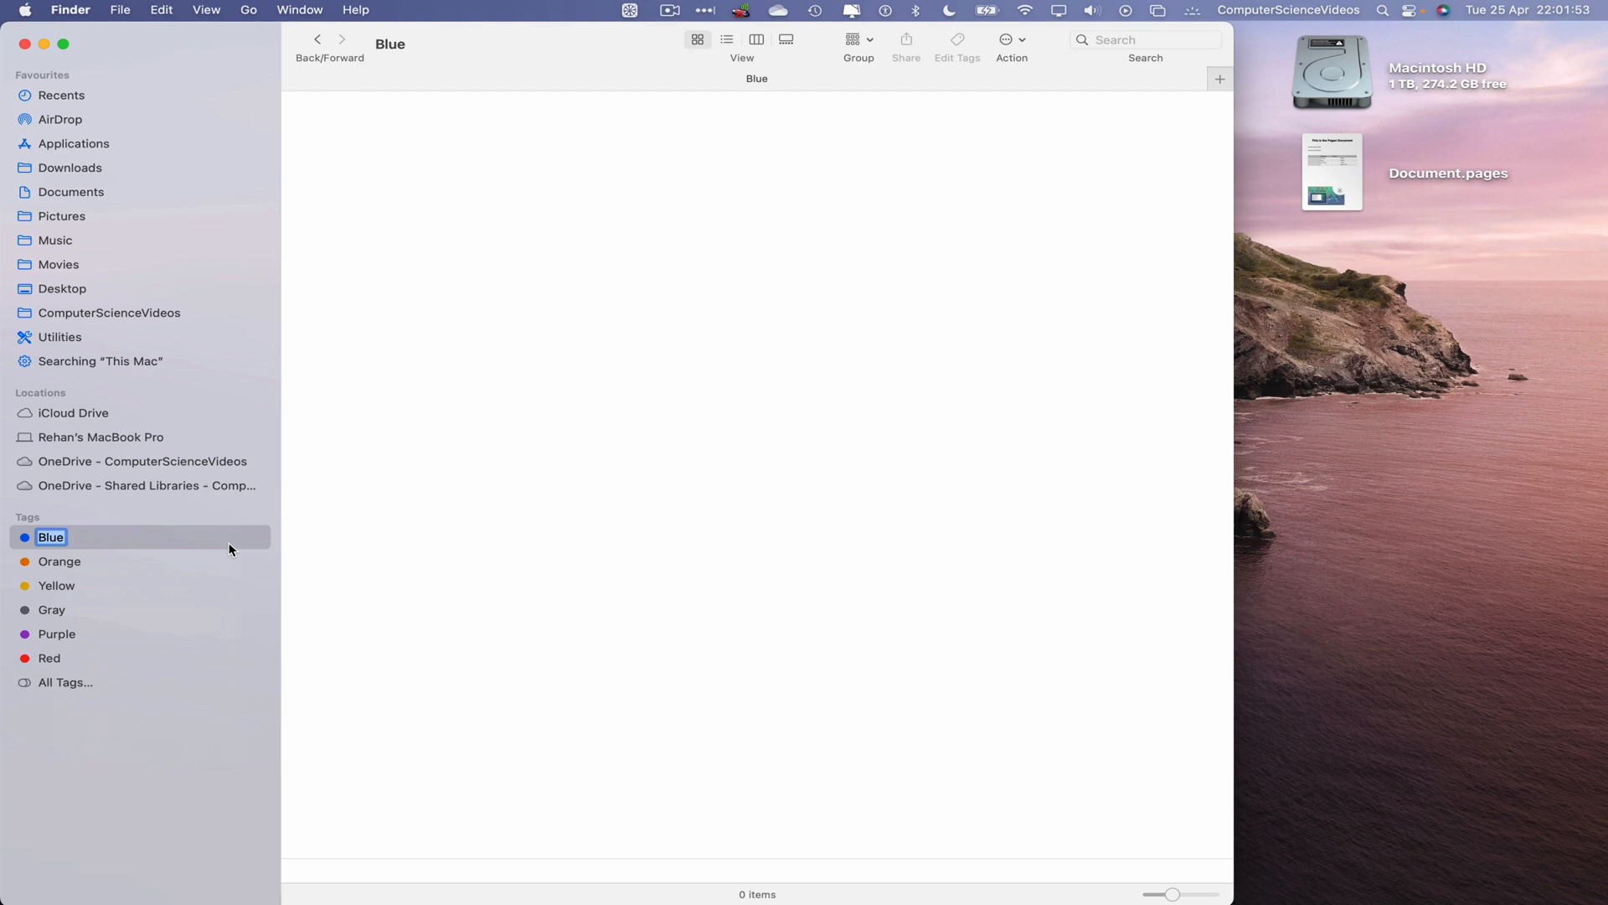
pyautogui.write('Computer Science Videos')
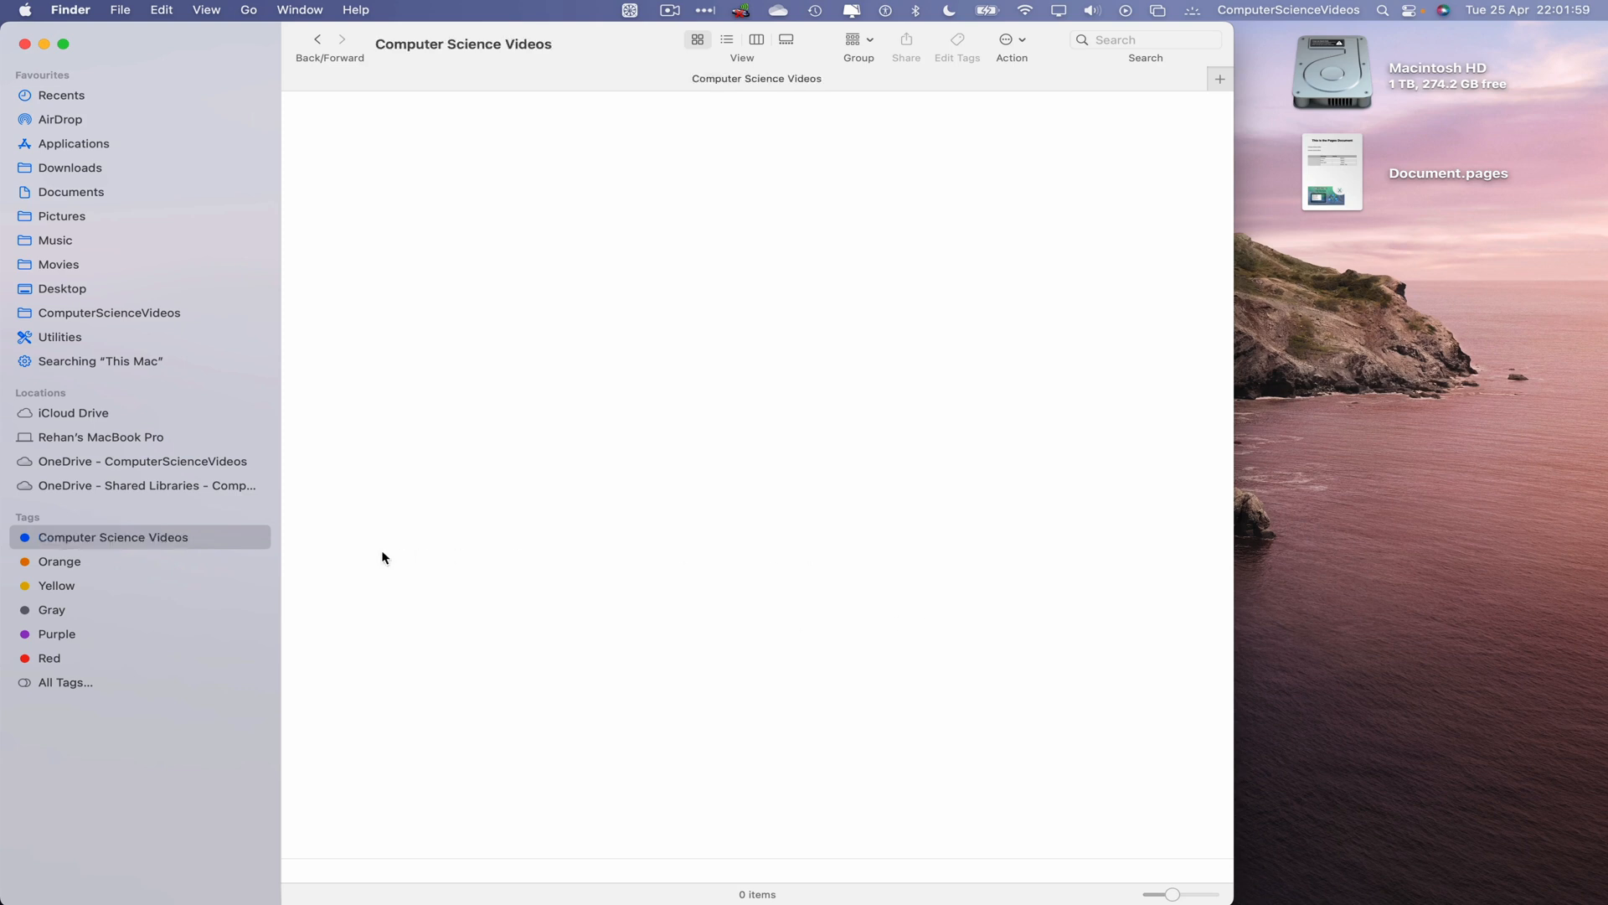
pyautogui.moveTo(197, 165)
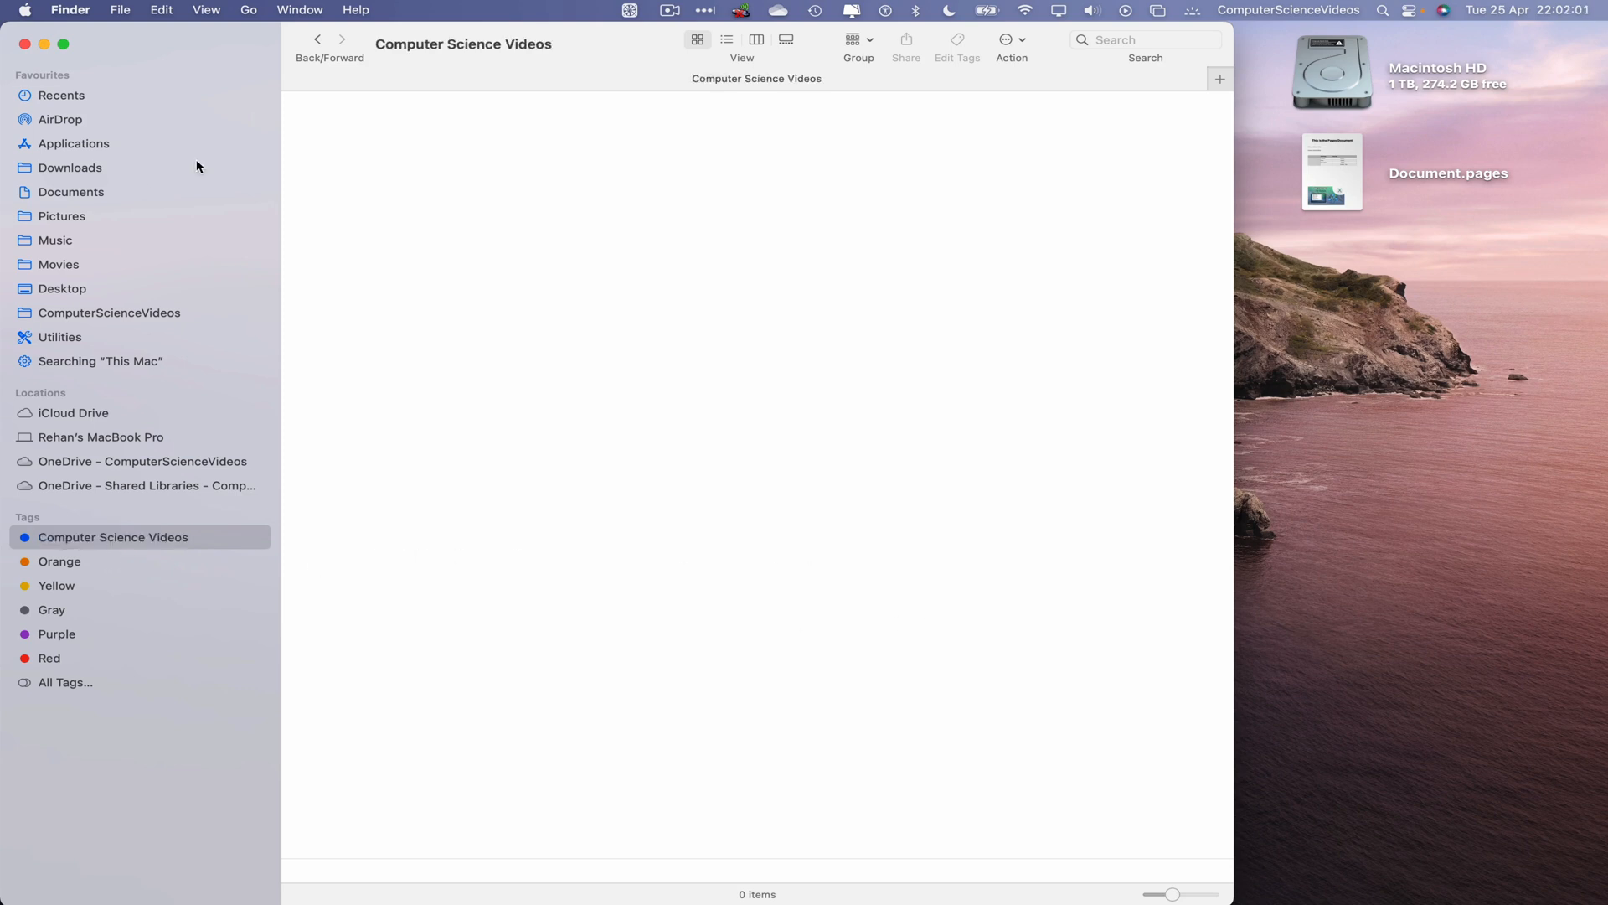
# Apply the Computer Science Videos tag to the Documents folders Computer Science Videos Ltd and others
pyautogui.click(70, 191)
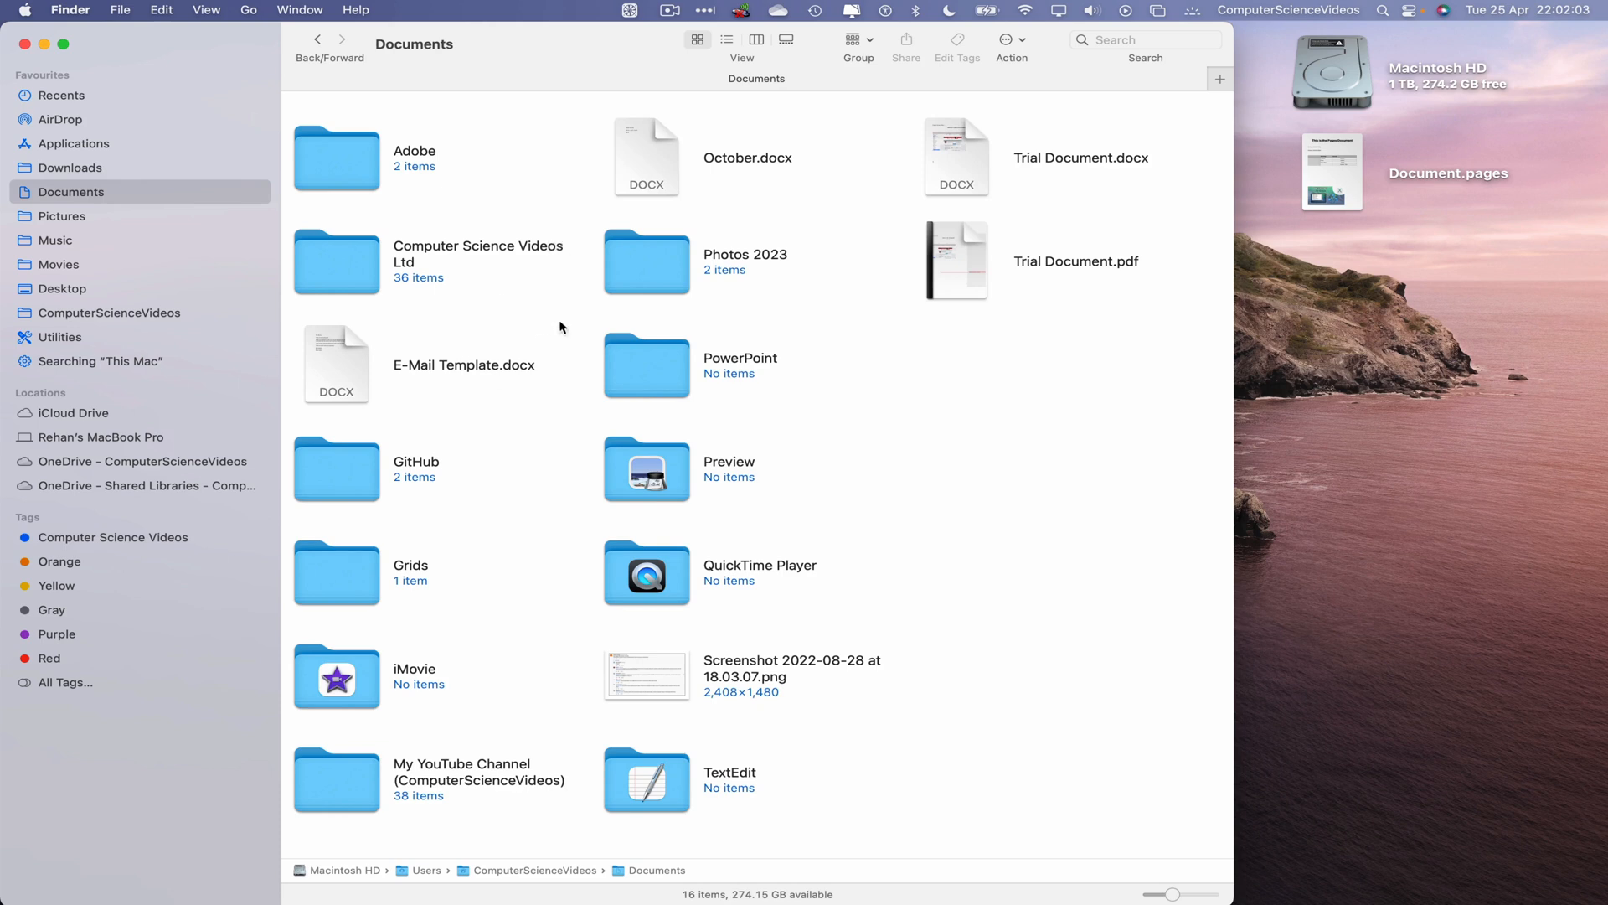
pyautogui.moveTo(345, 254)
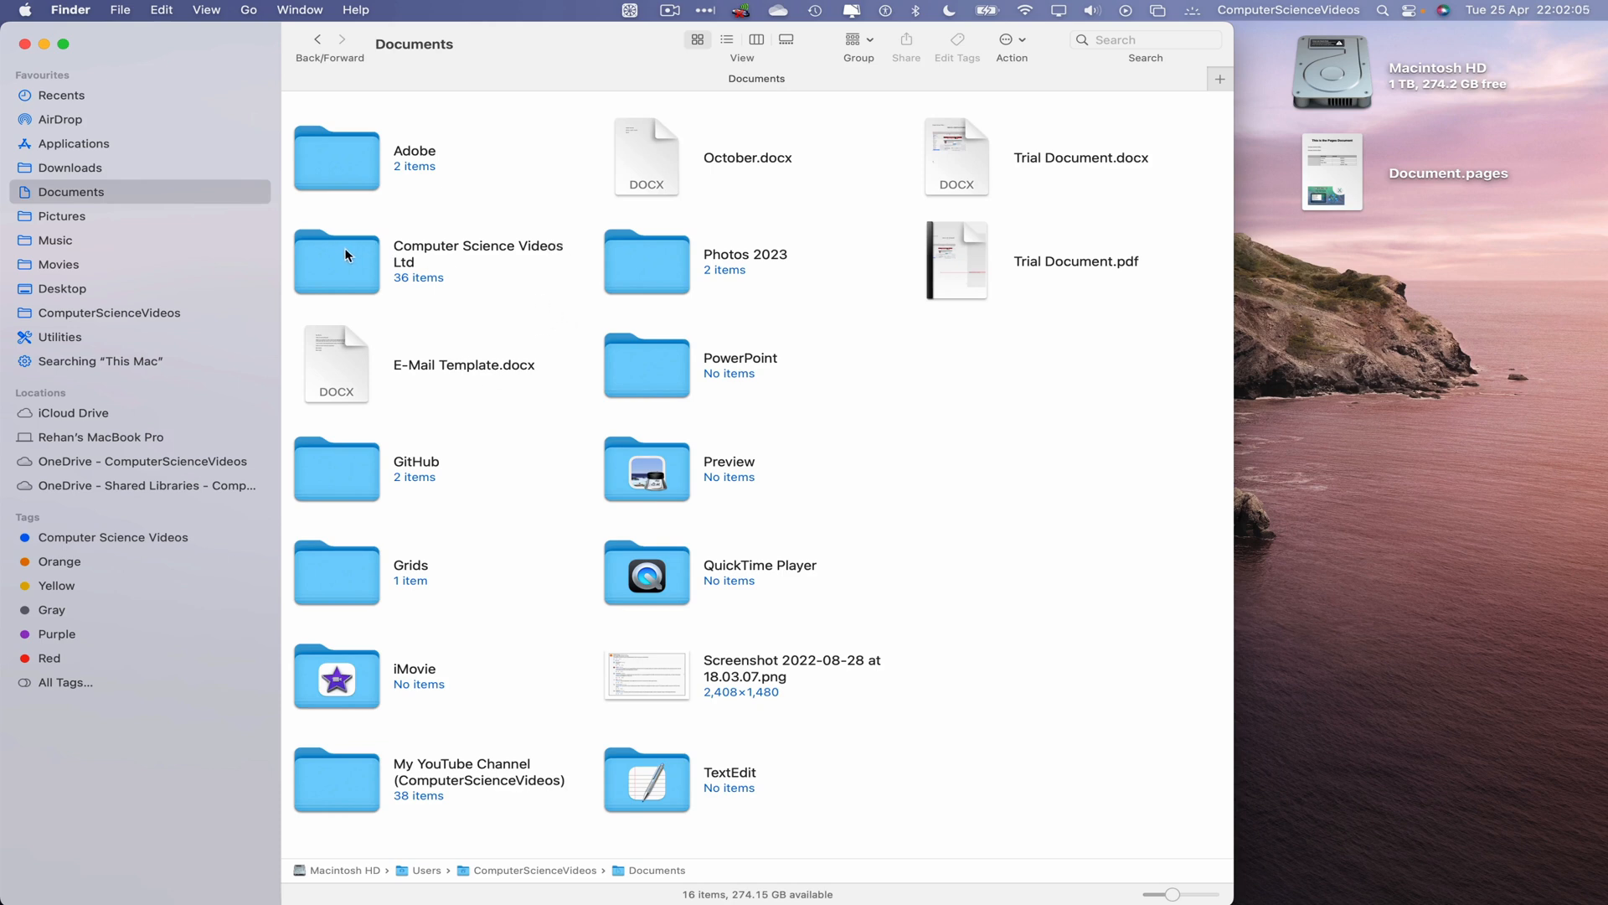
pyautogui.rightClick(345, 254)
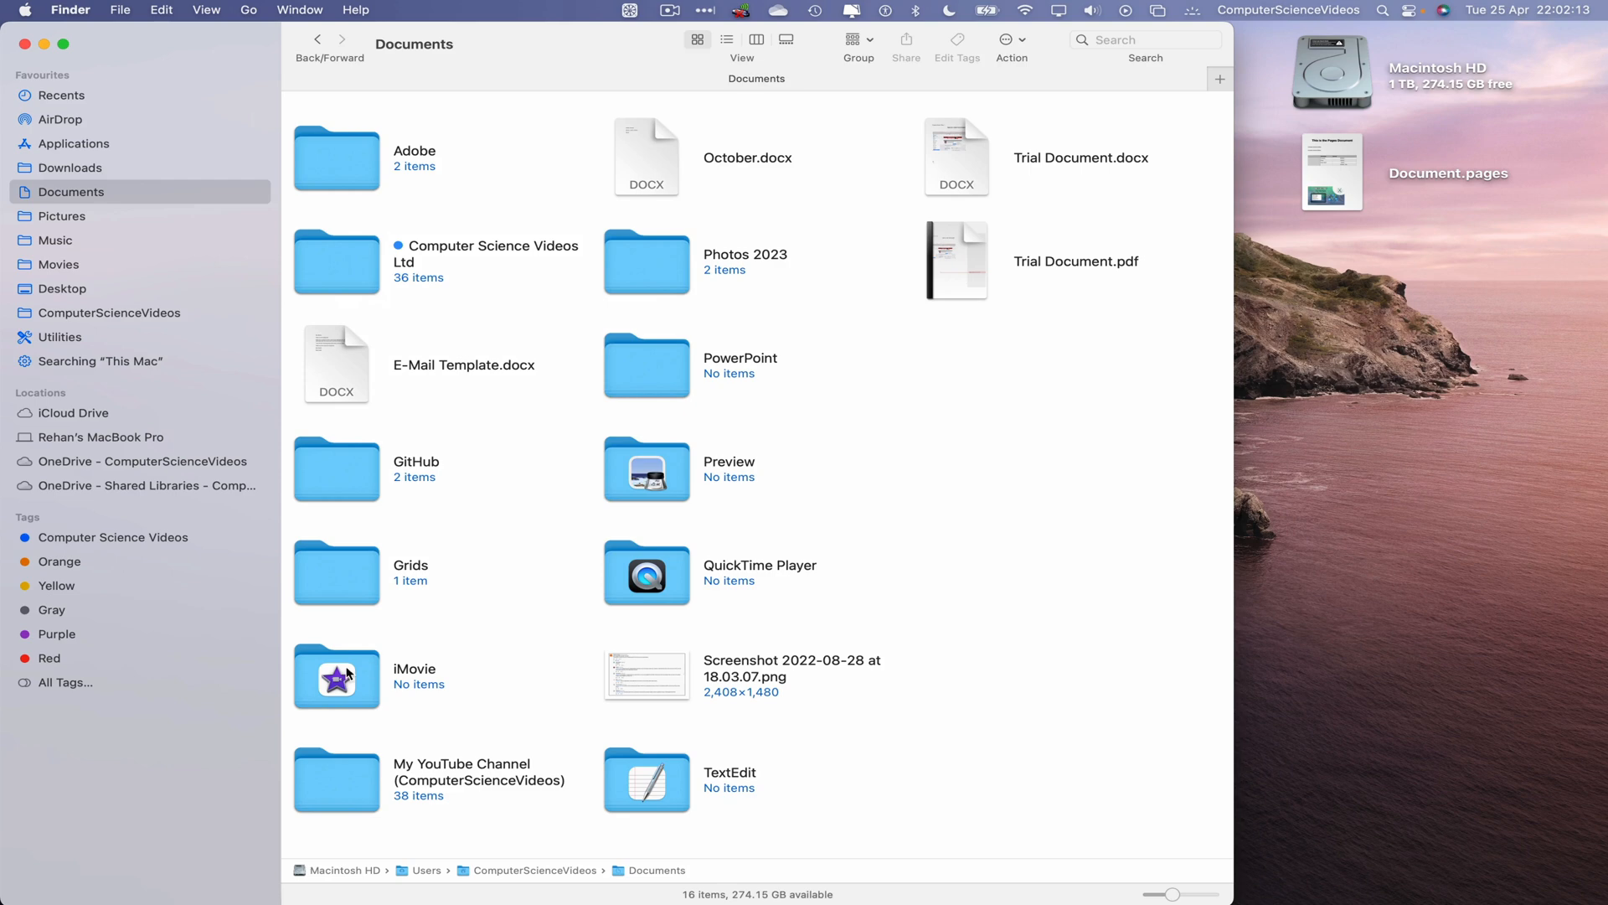
pyautogui.rightClick(335, 779)
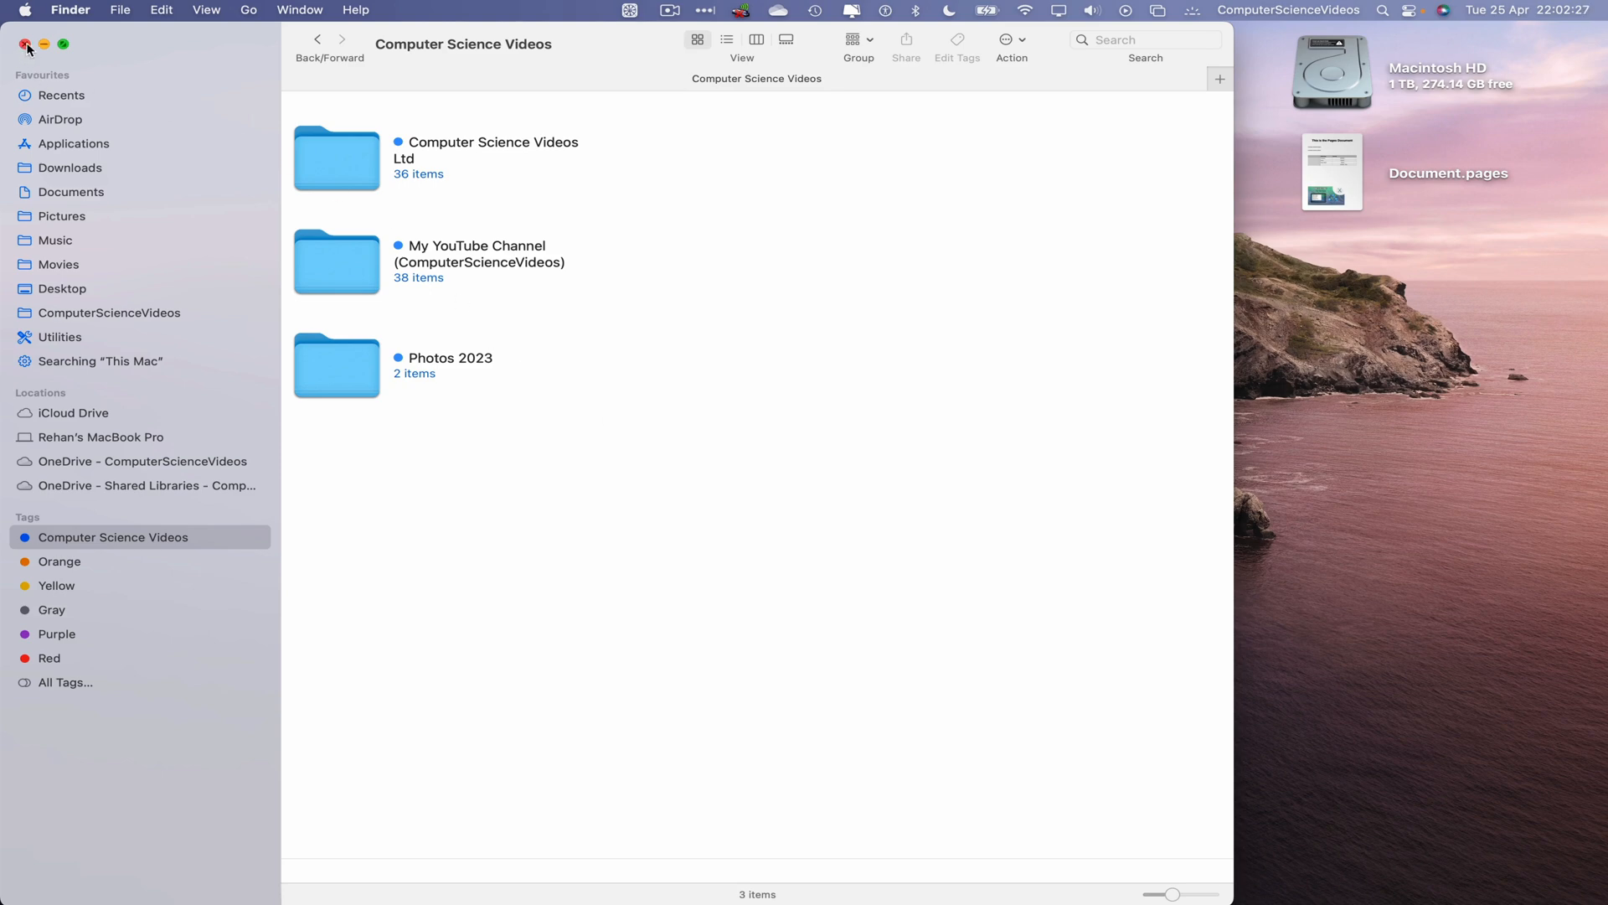
pyautogui.click(23, 42)
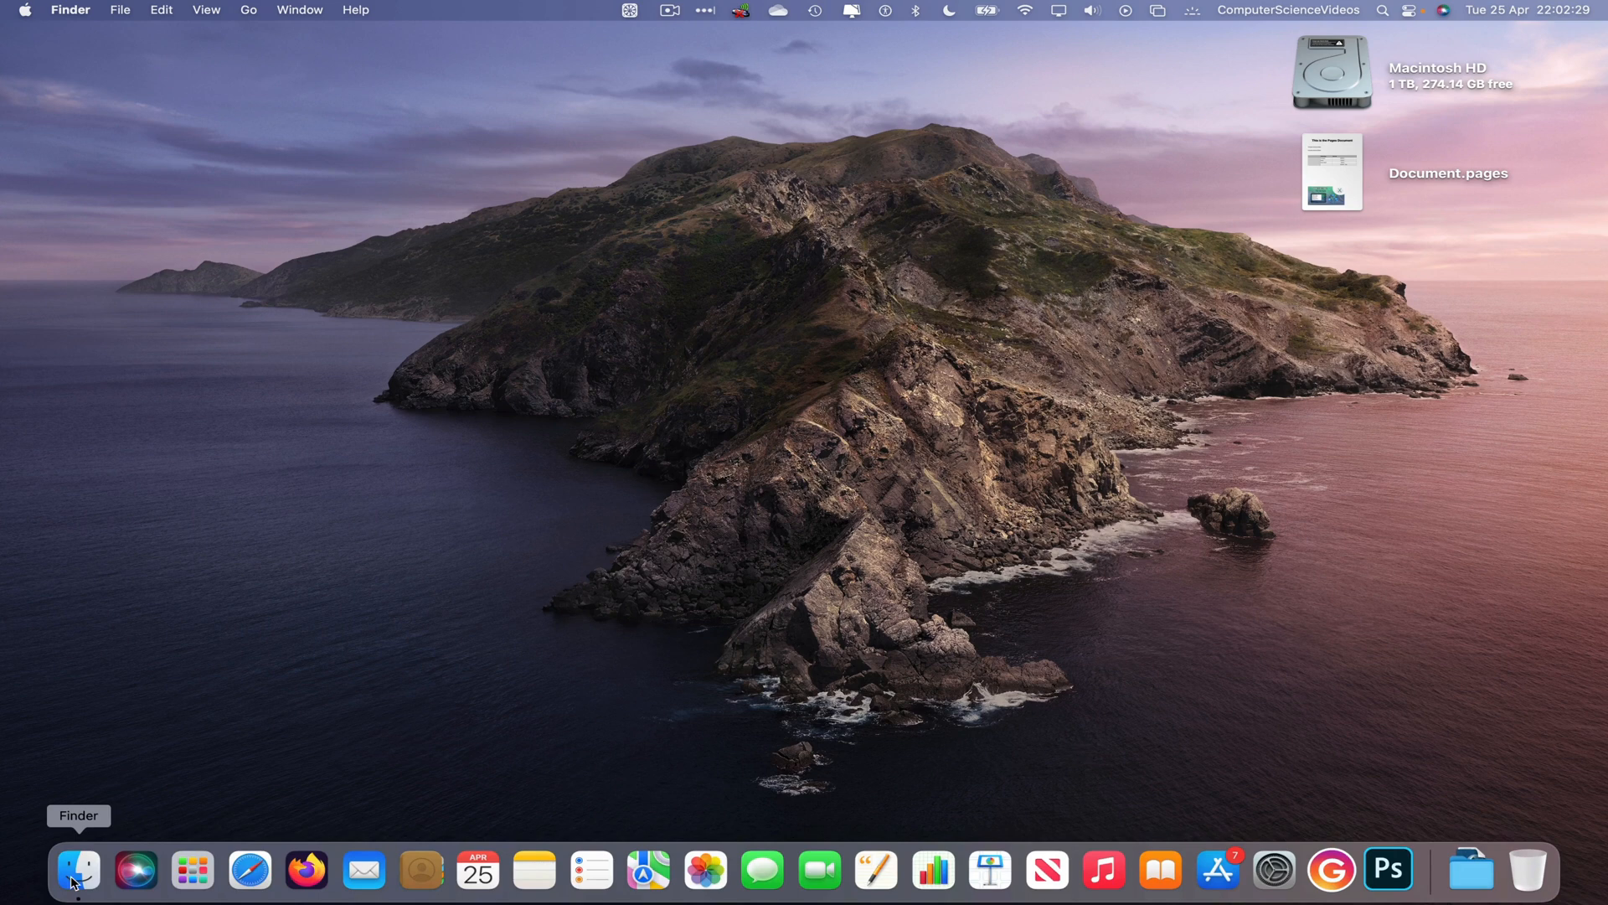
pyautogui.click(77, 871)
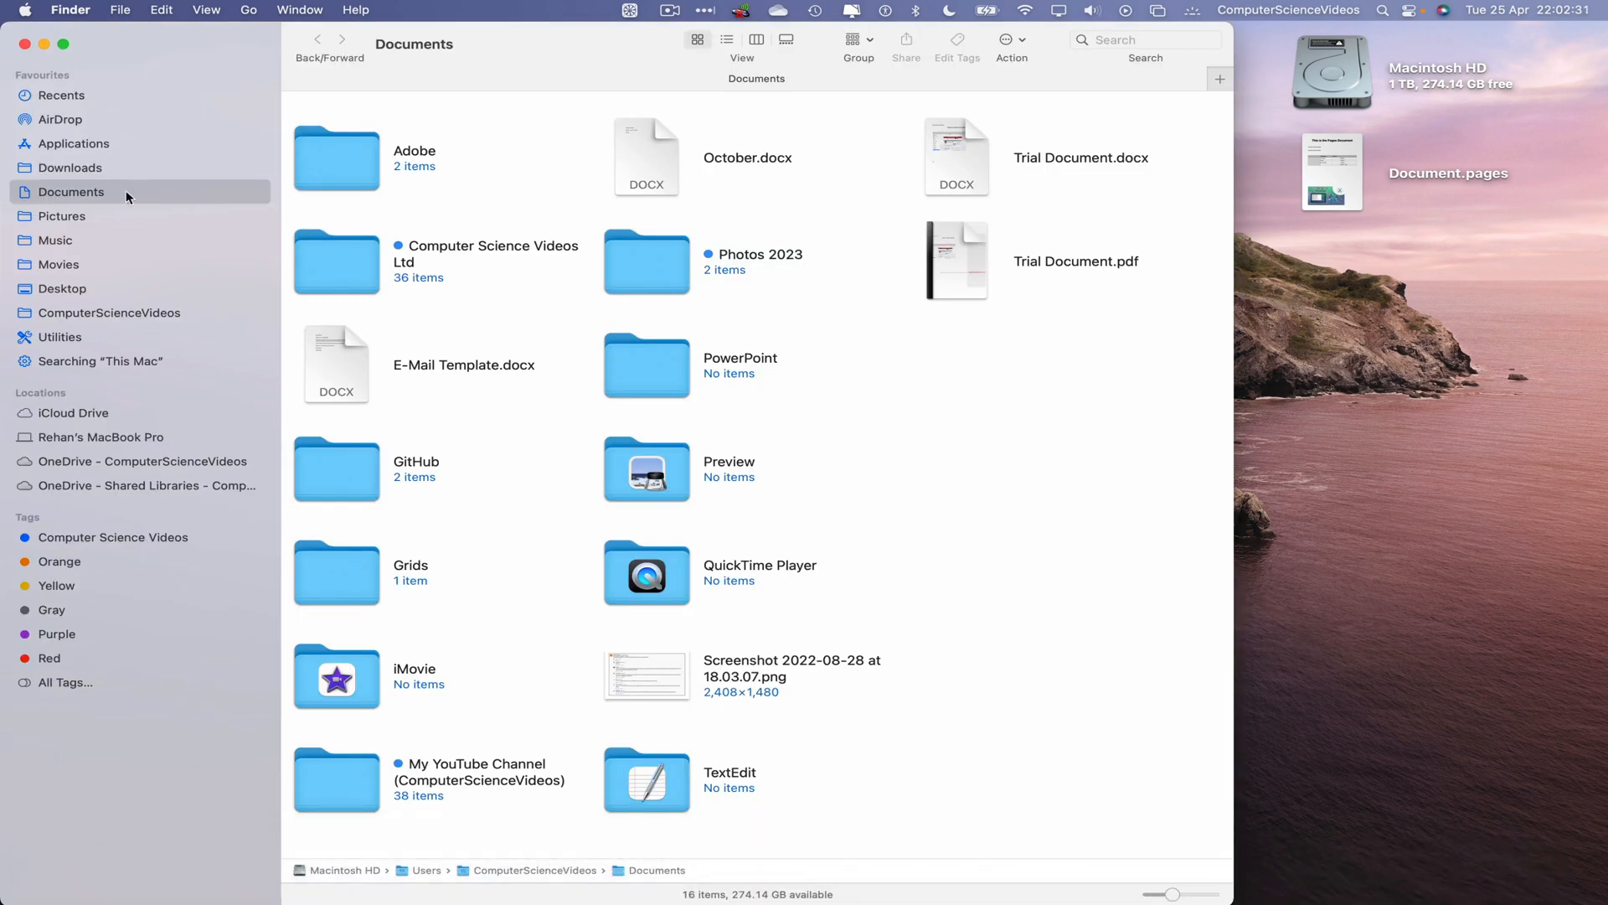
pyautogui.moveTo(73, 164)
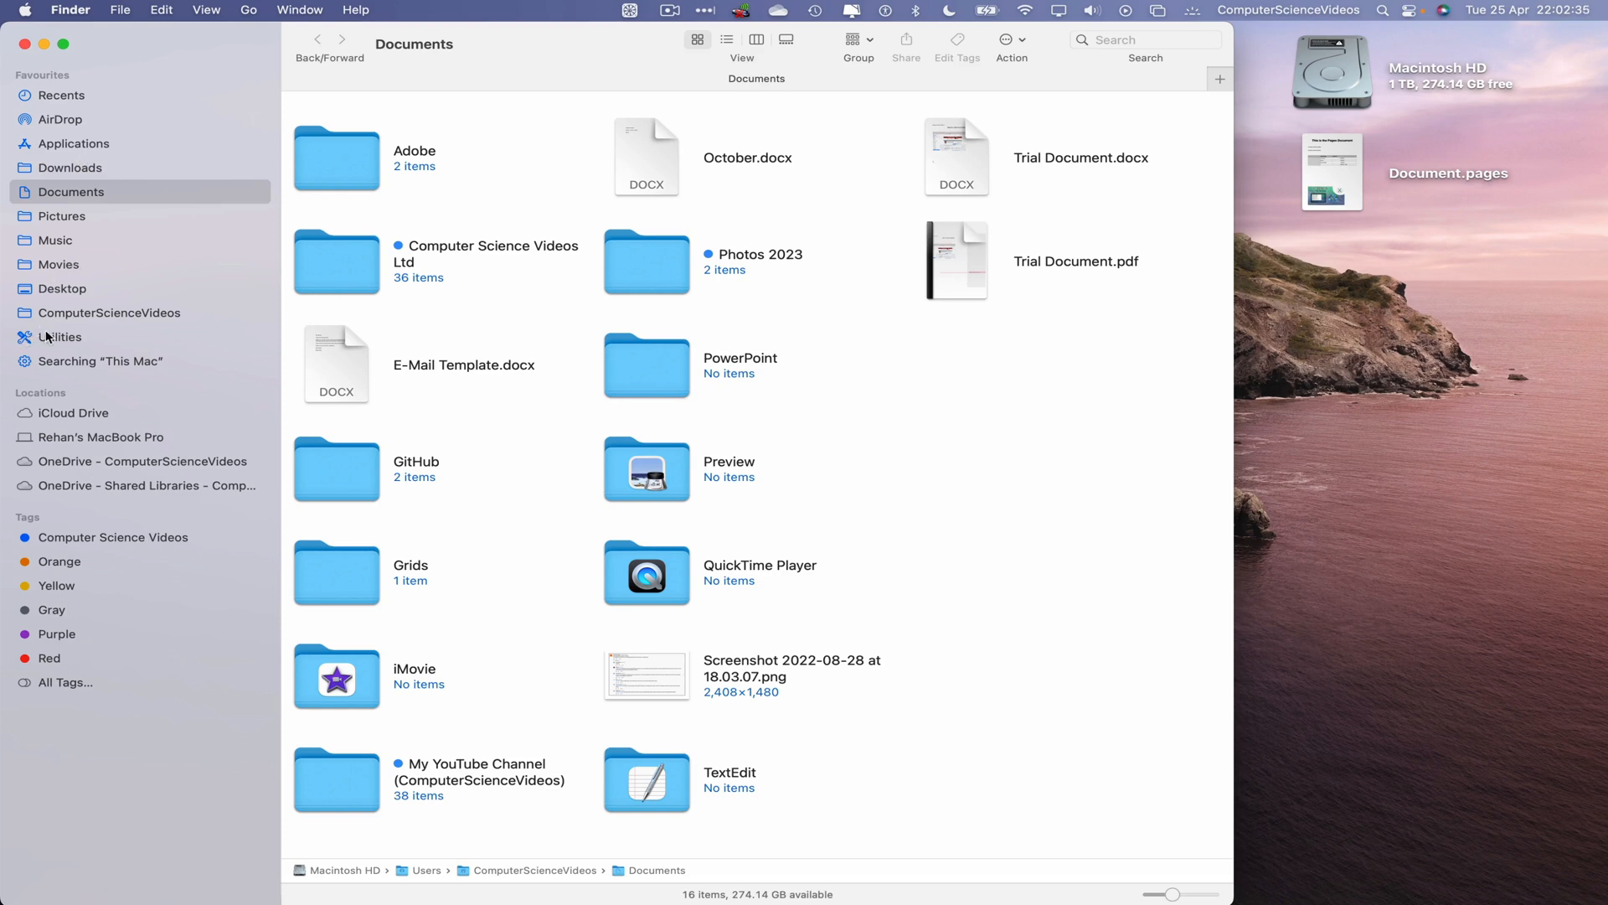
pyautogui.click(61, 337)
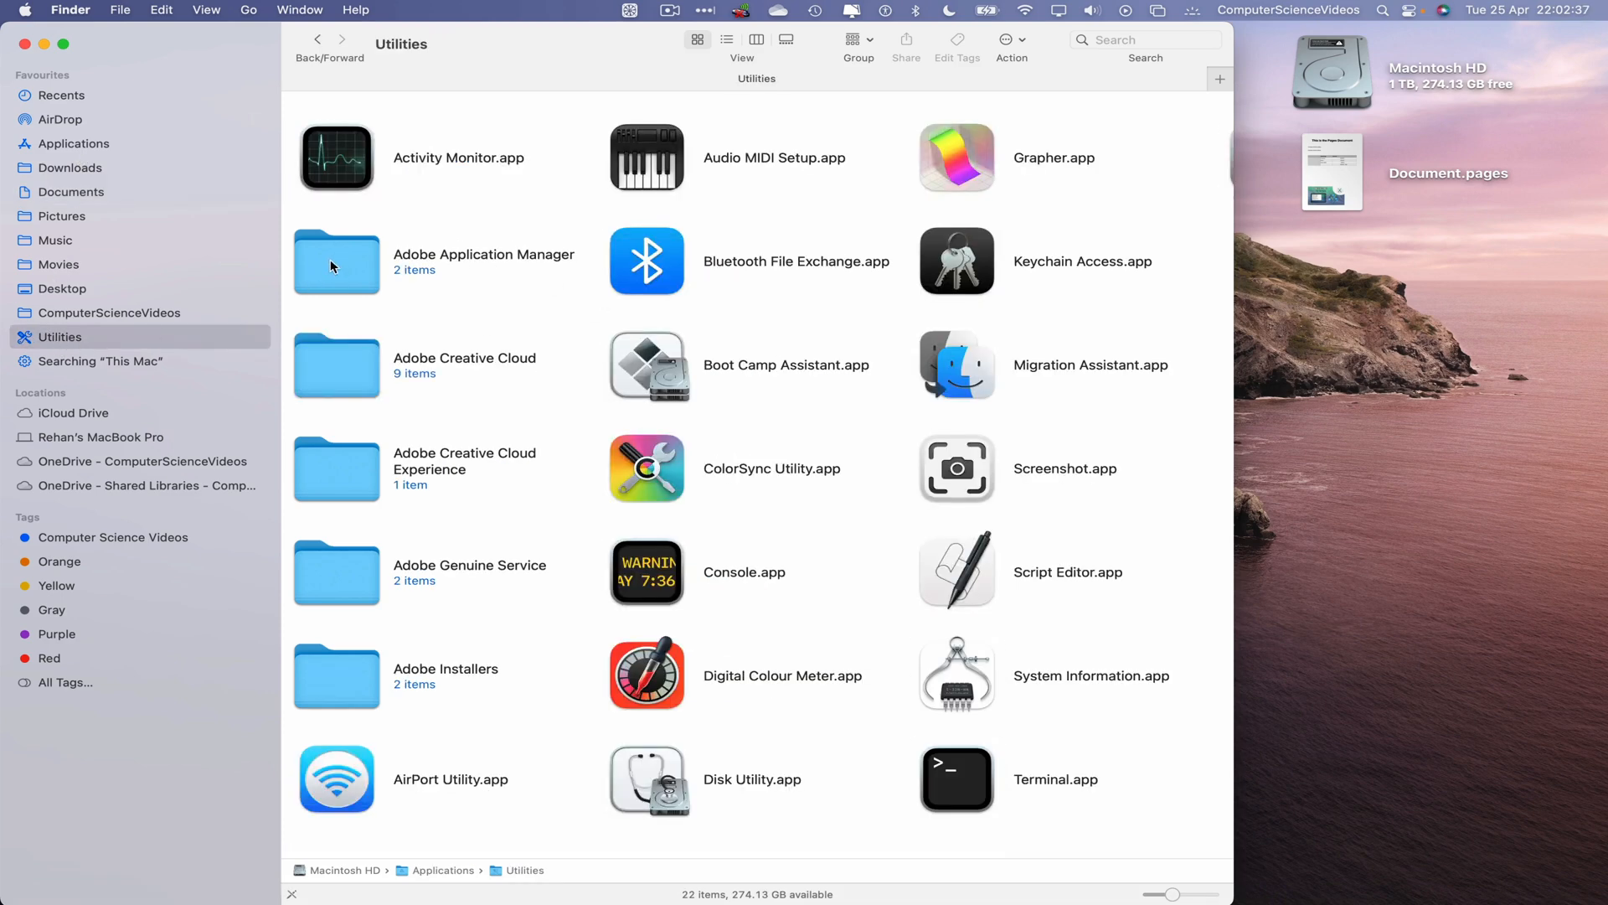
pyautogui.doubleClick(335, 262)
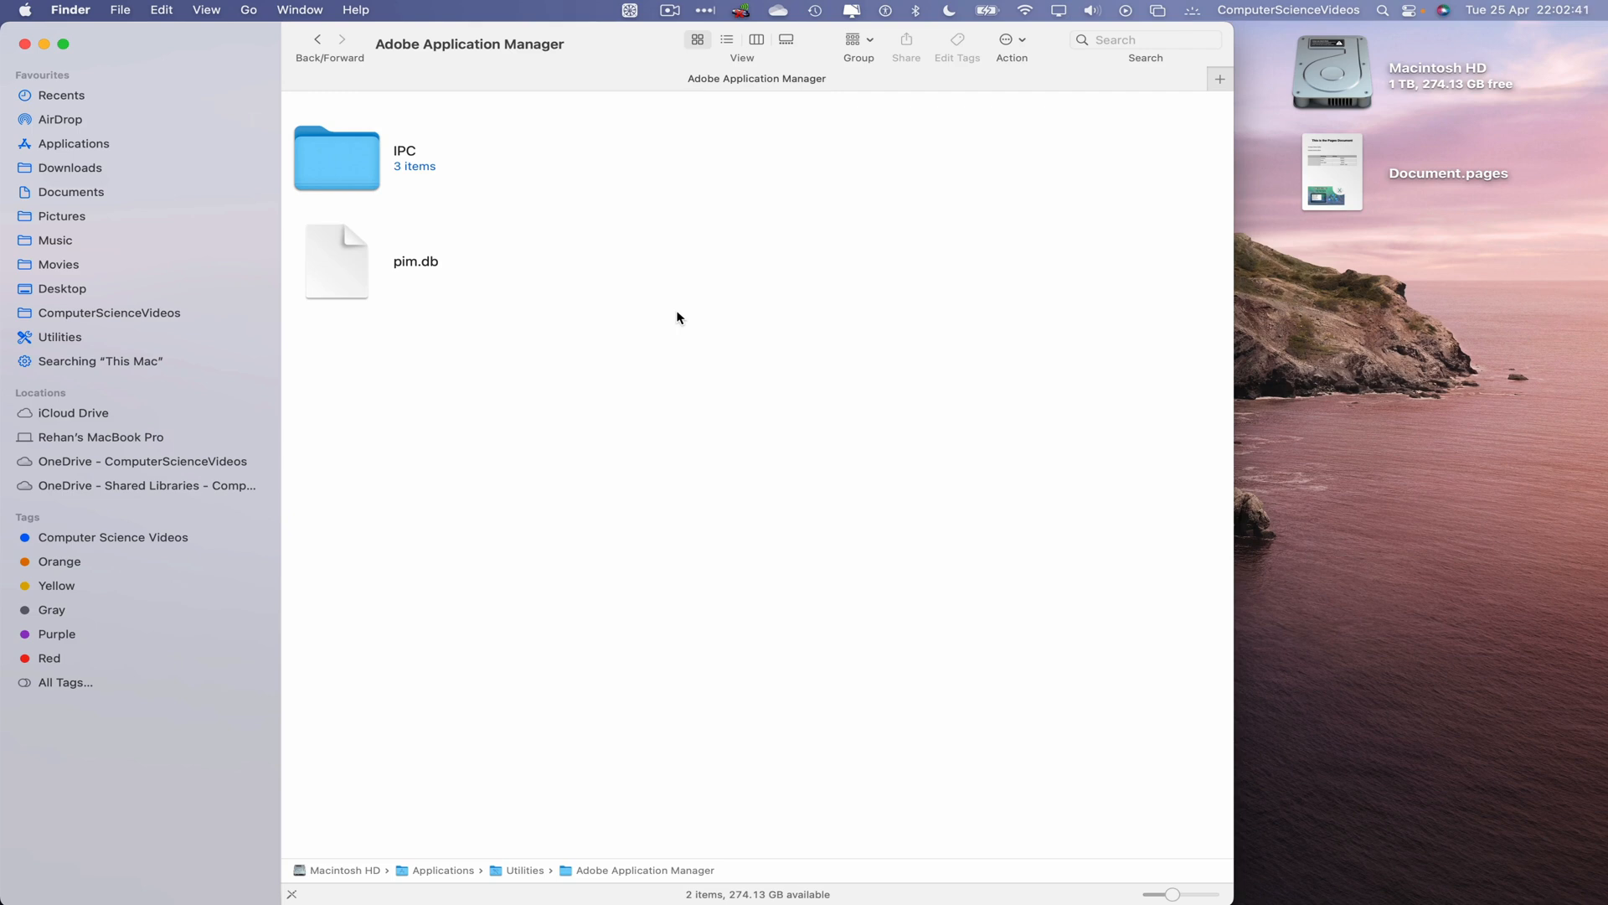
pyautogui.moveTo(130, 536)
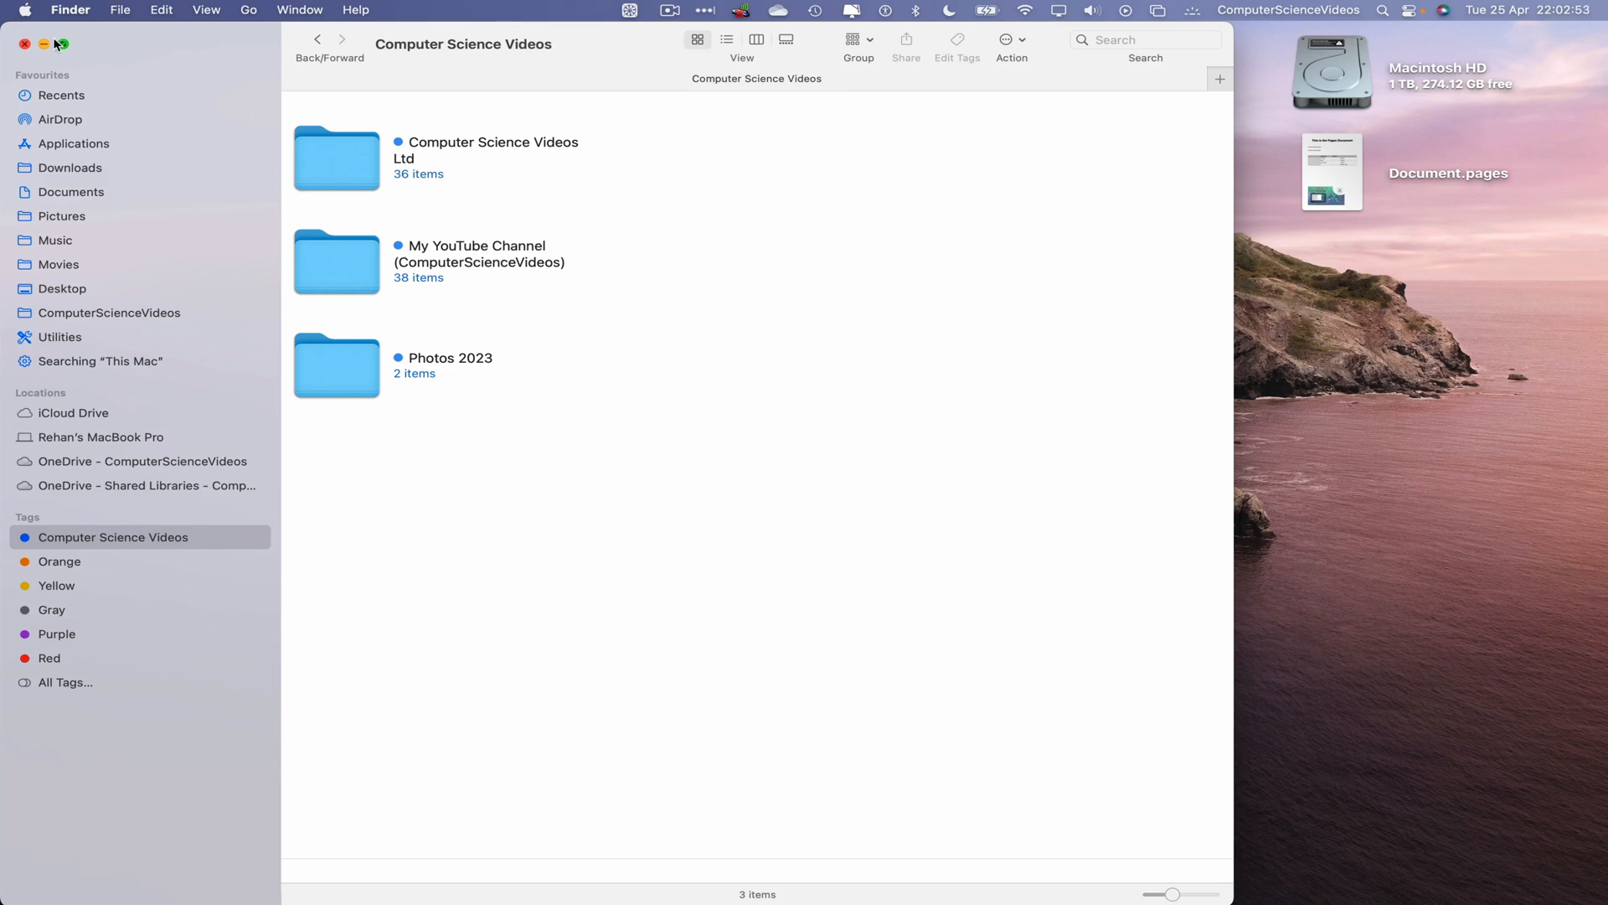
# Close the Finder window, leaving only the desktop
pyautogui.click(30, 44)
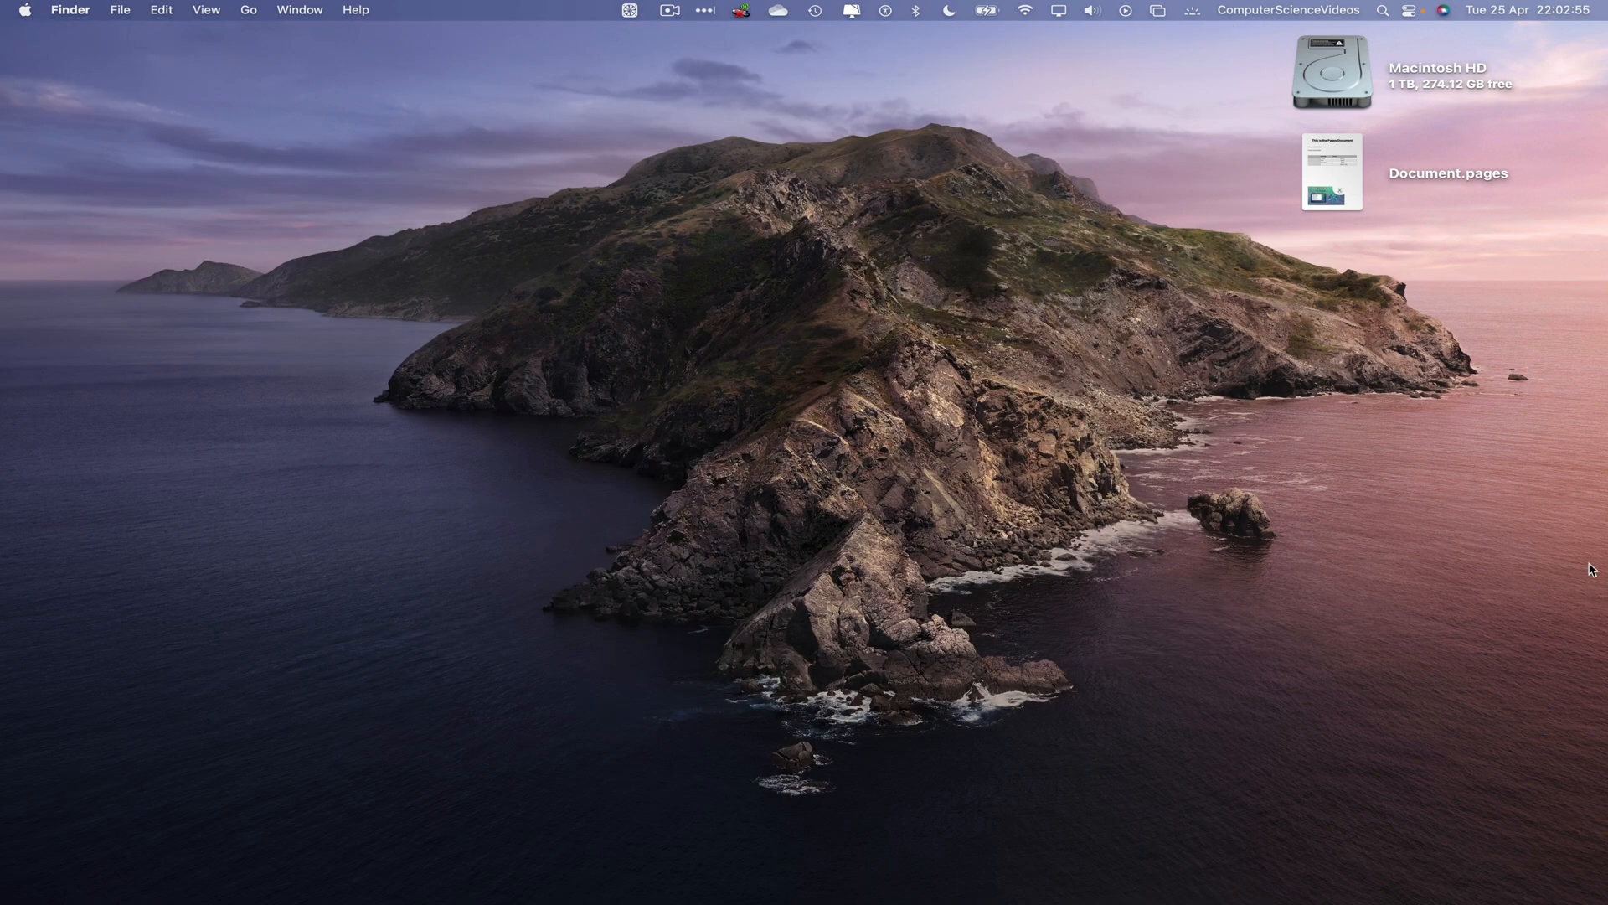
pyautogui.moveTo(1561, 559)
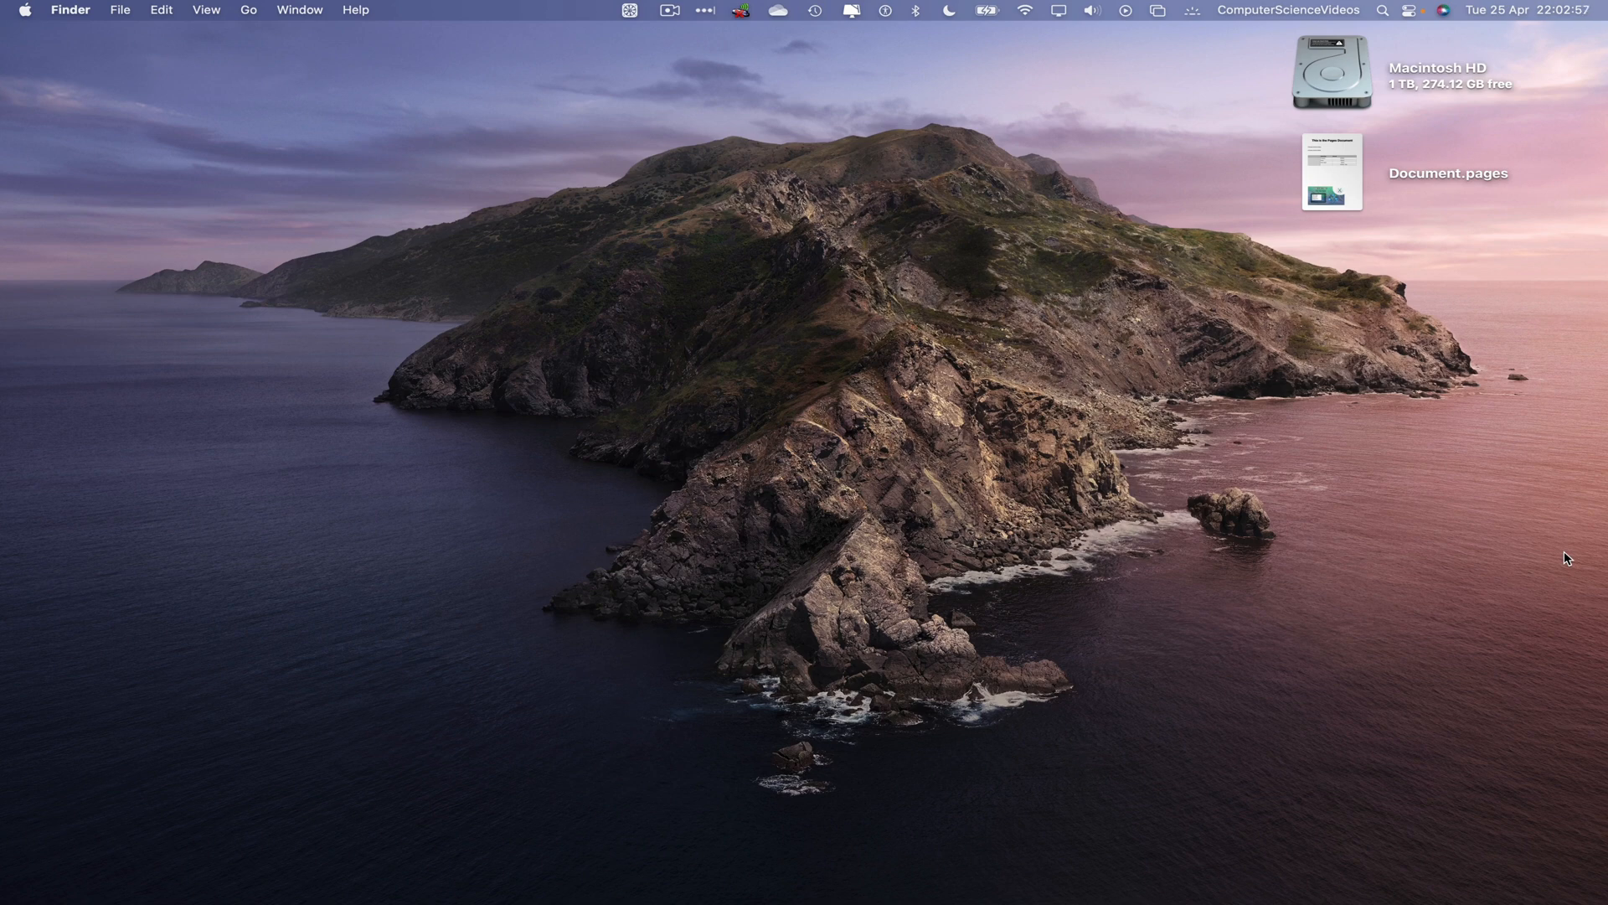